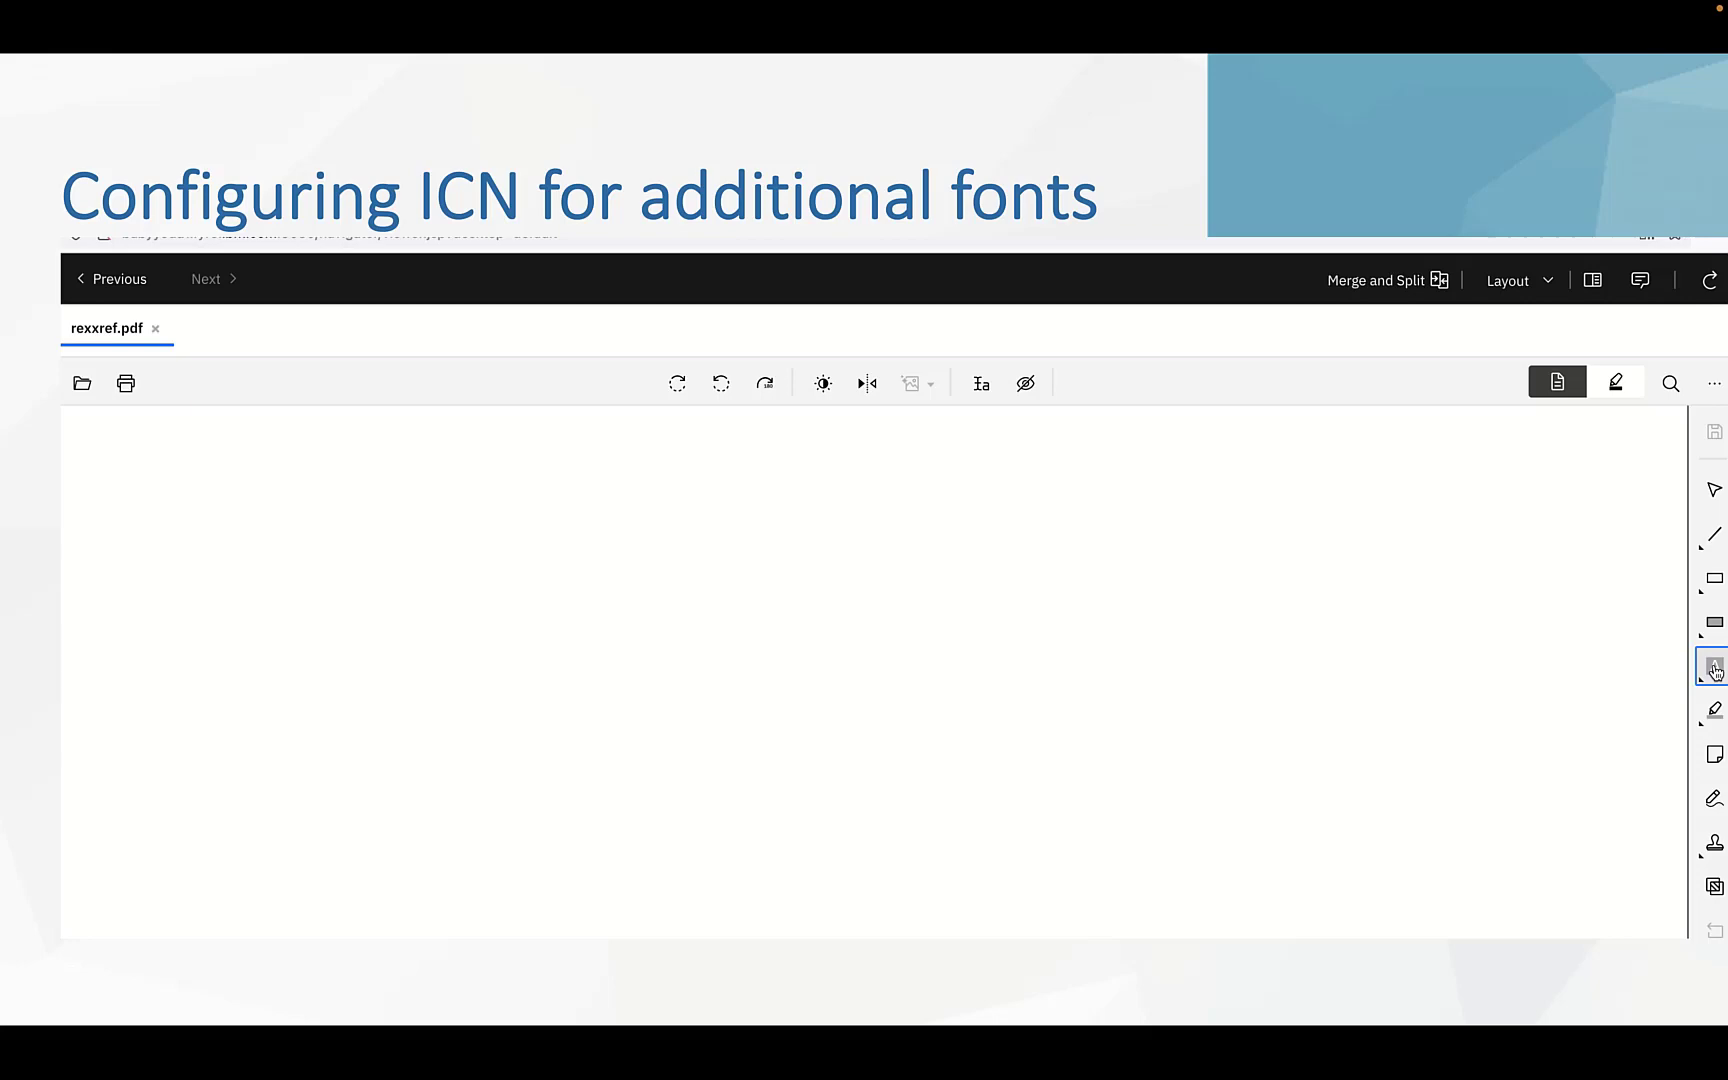
# Place a text annotation on rexxref.pdf reading 'hello'.
pyautogui.click(1715, 666)
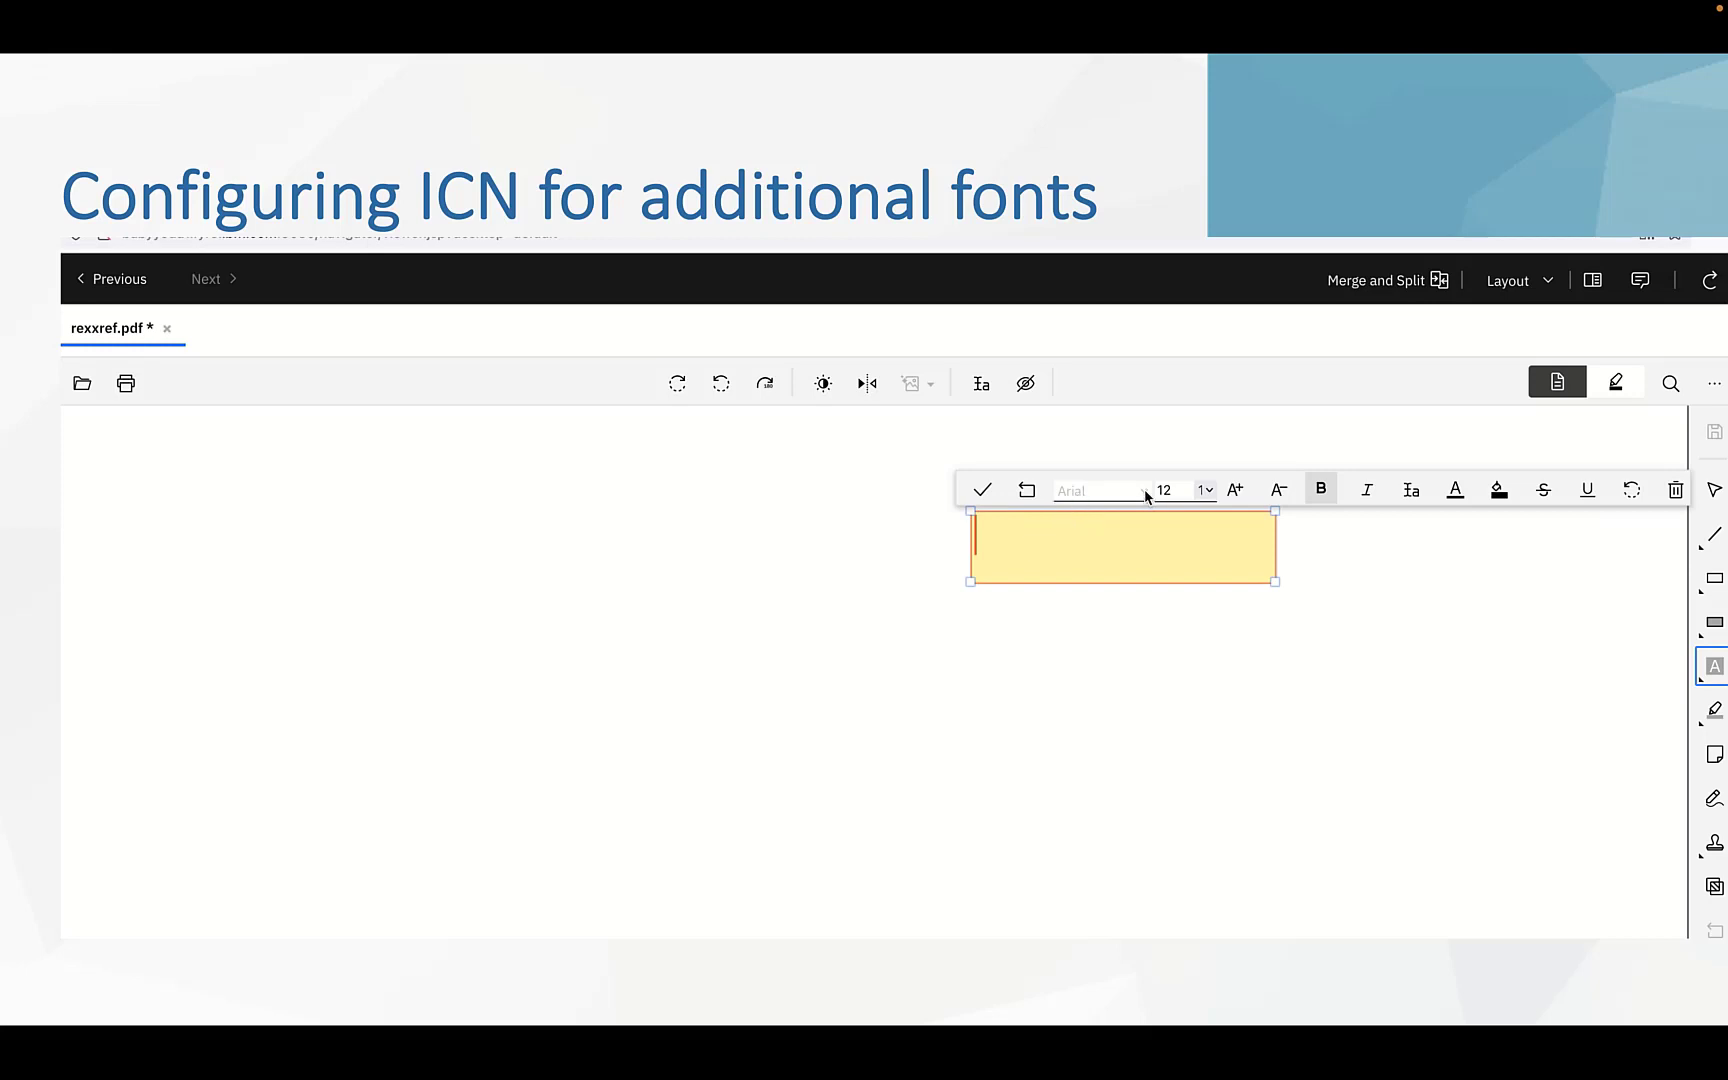
pyautogui.write('he')
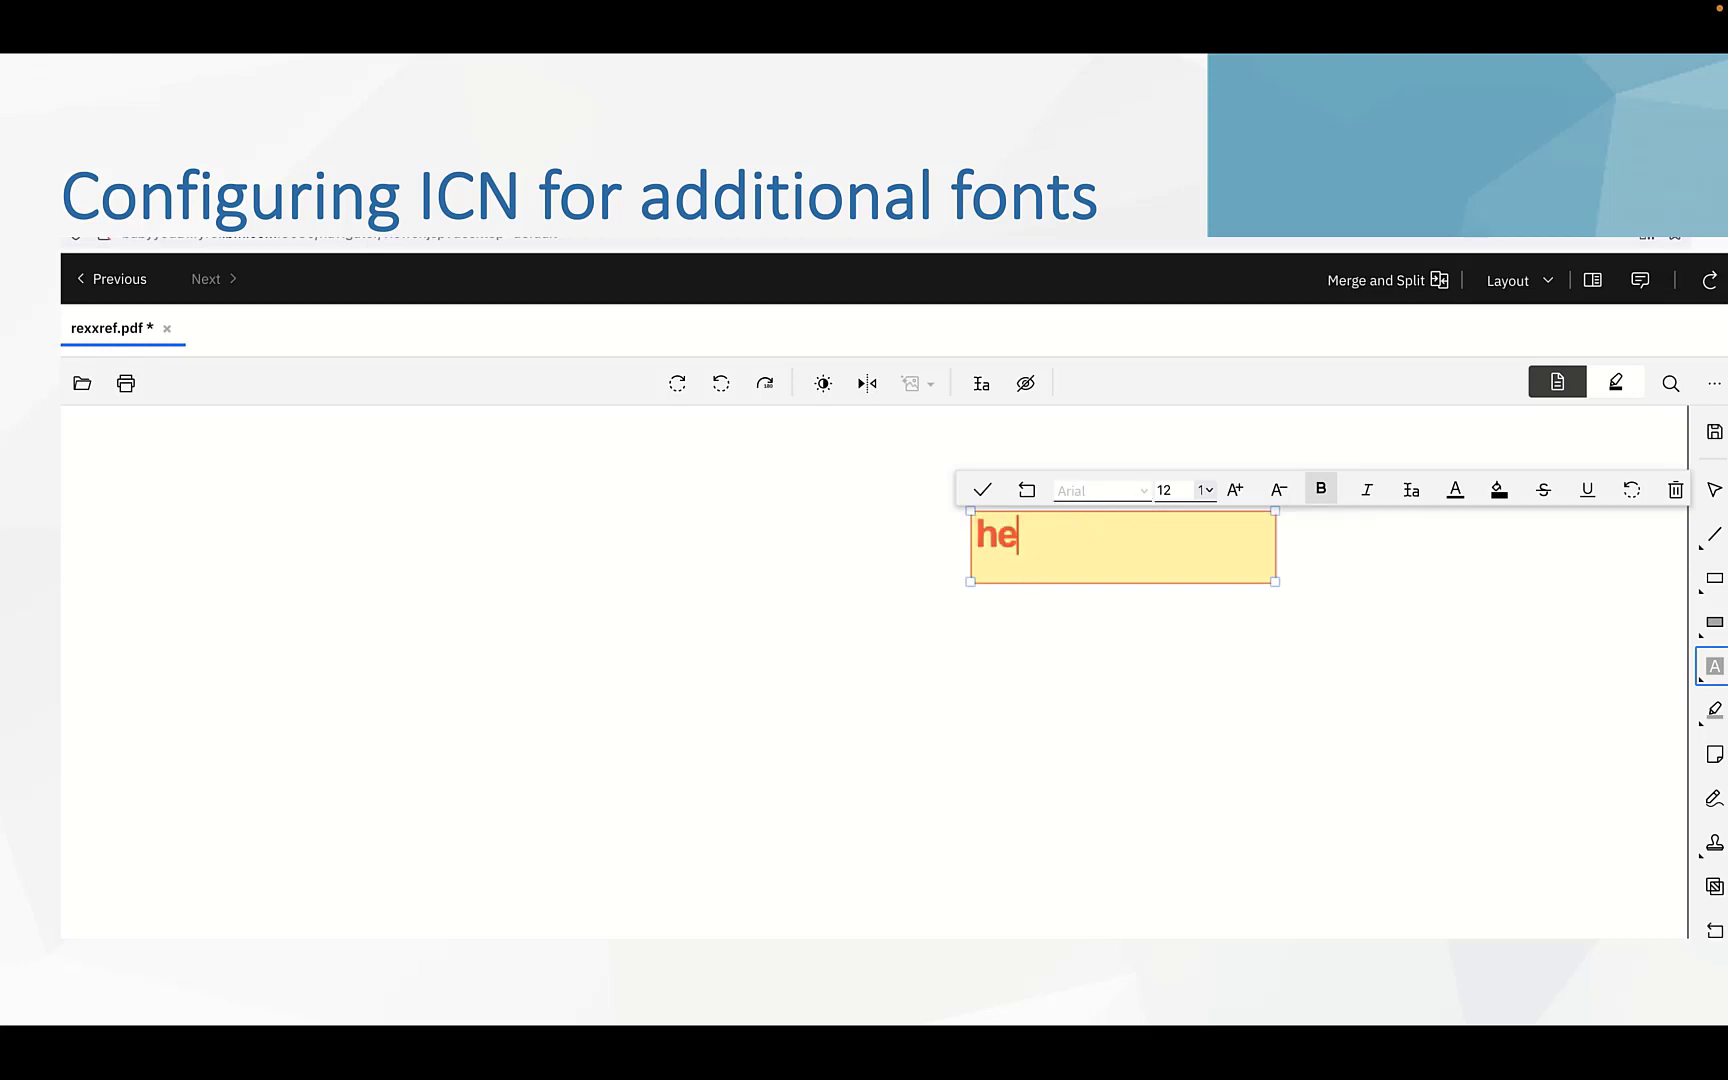
pyautogui.write('llo')
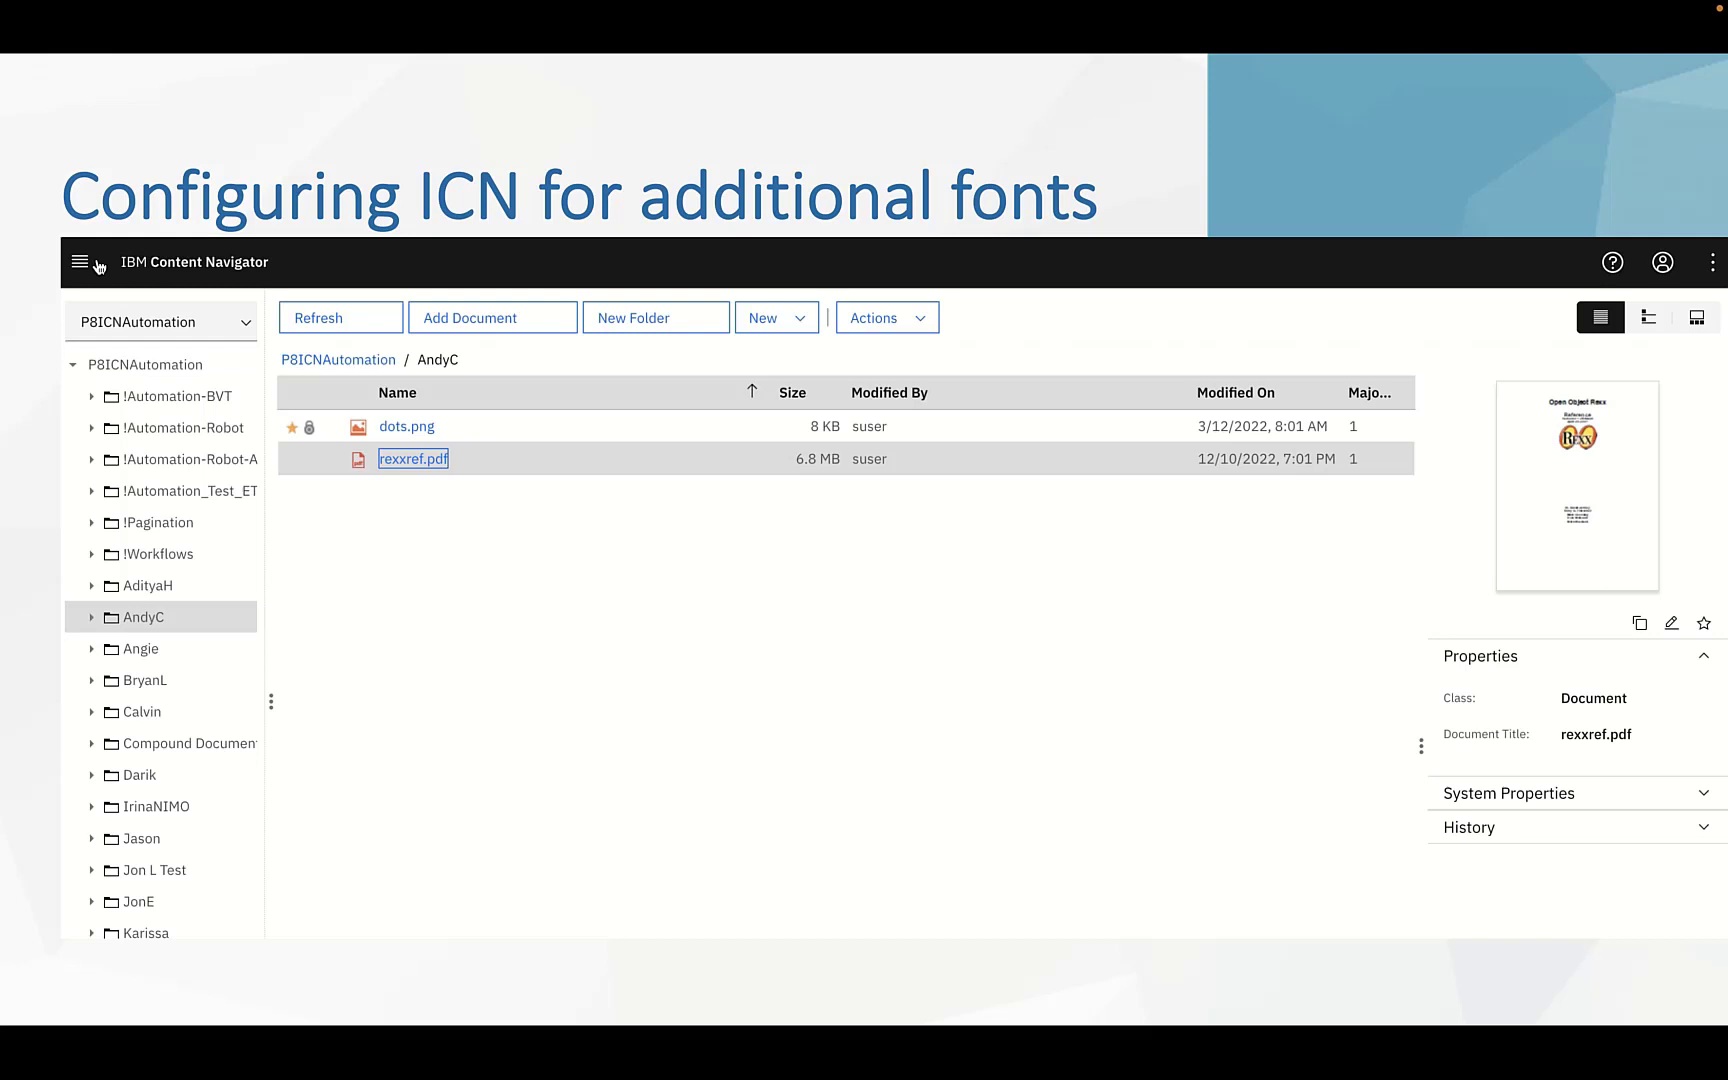
# From the administration menu, open Daeja ViewONE settings and start a new additional setting.
pyautogui.click(80, 262)
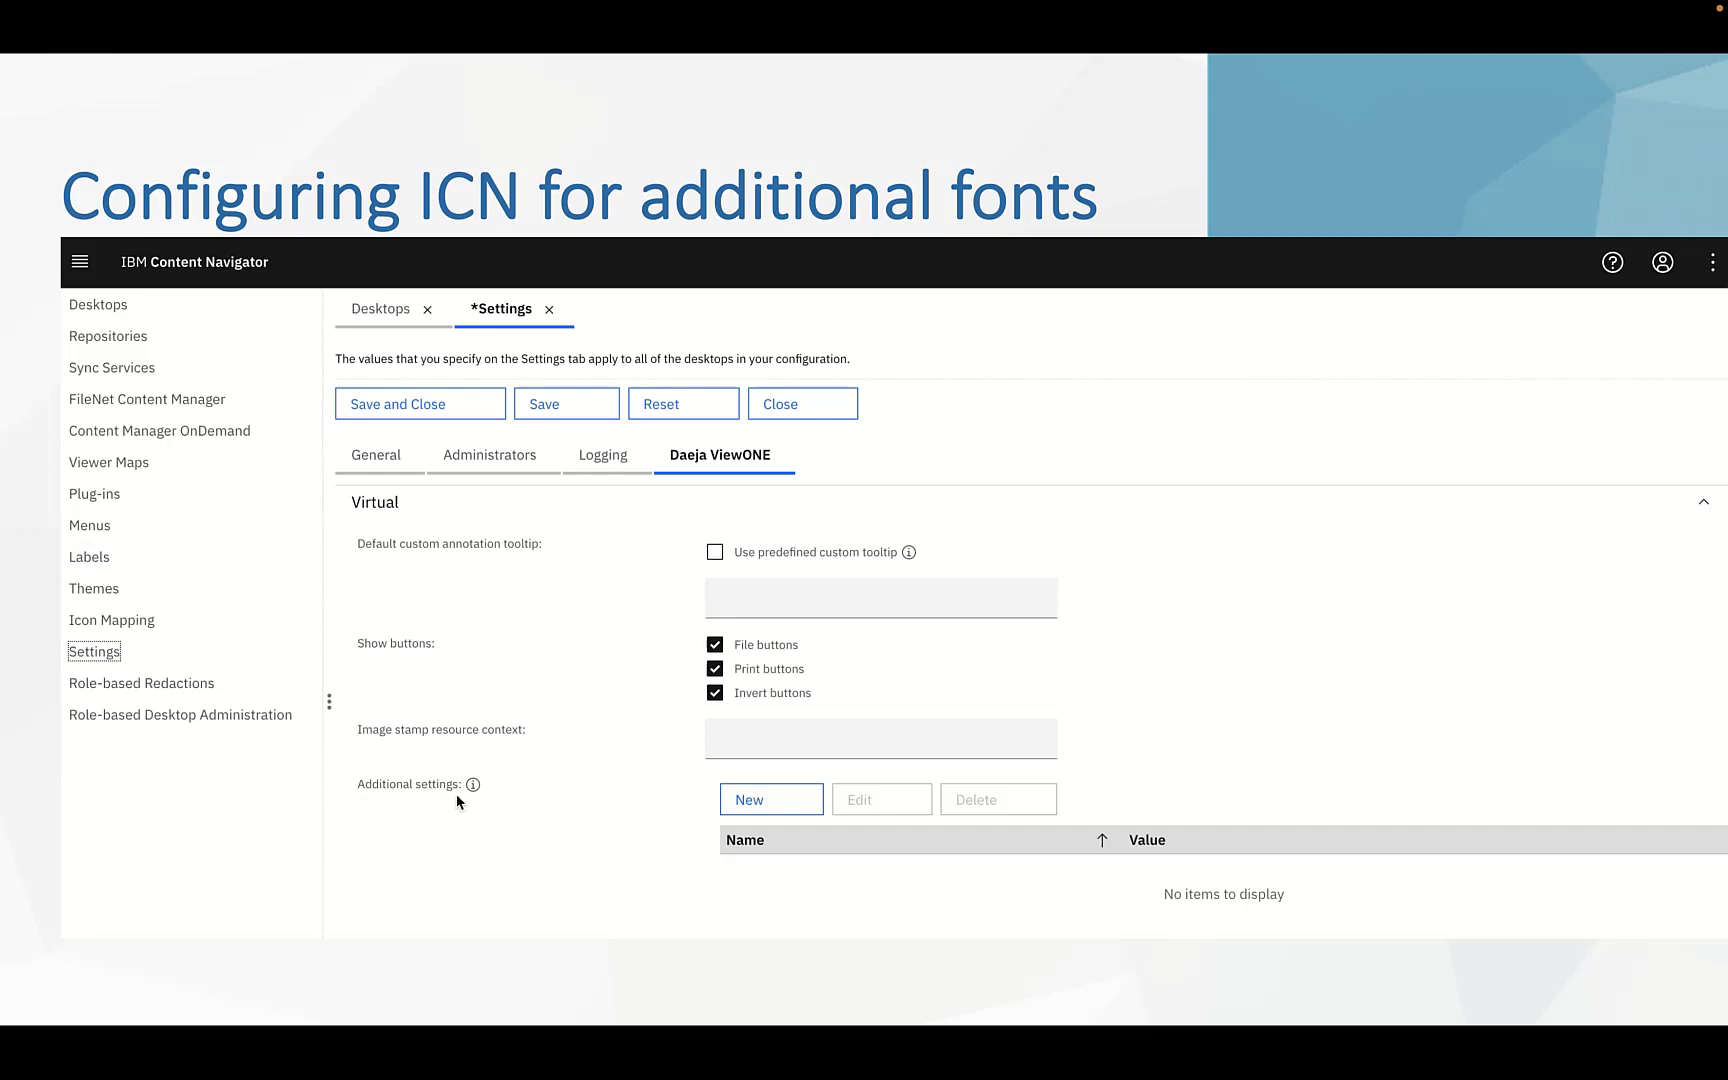
pyautogui.click(747, 799)
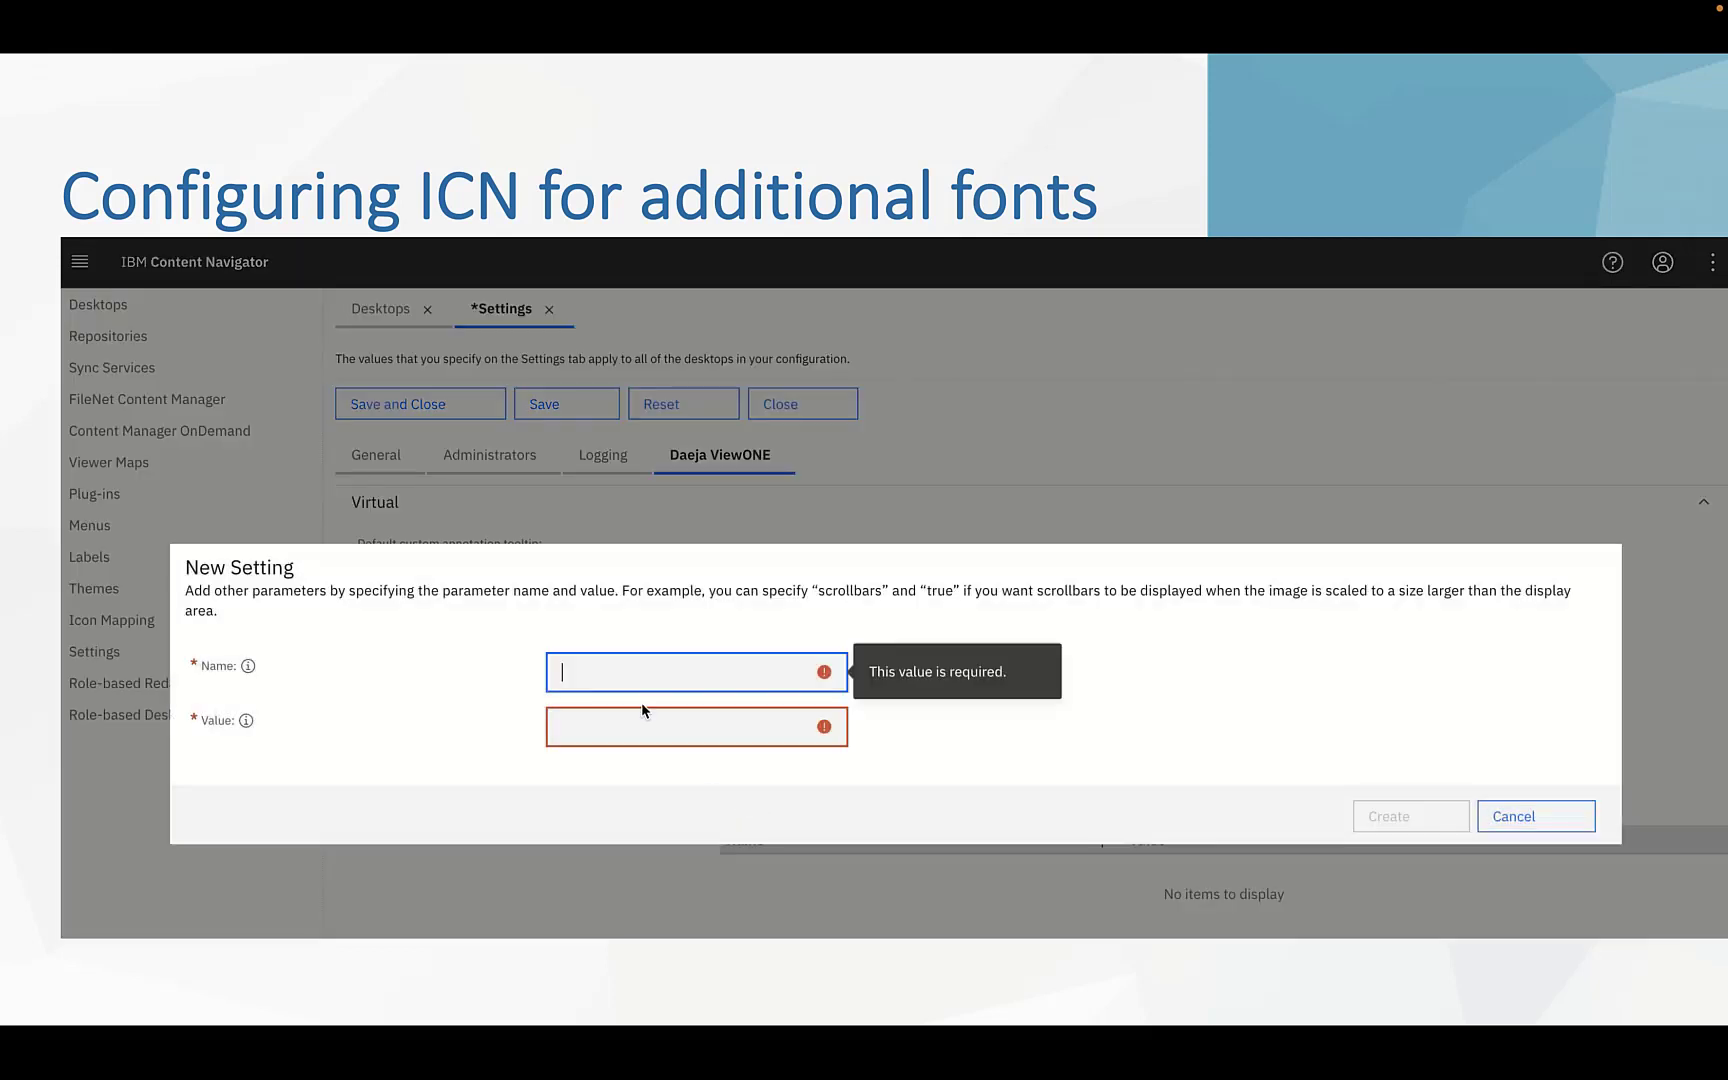
# Fill in name annotationCustomFonts and value 'Courier New, Times New Roman.'.
pyautogui.write('annotatio')
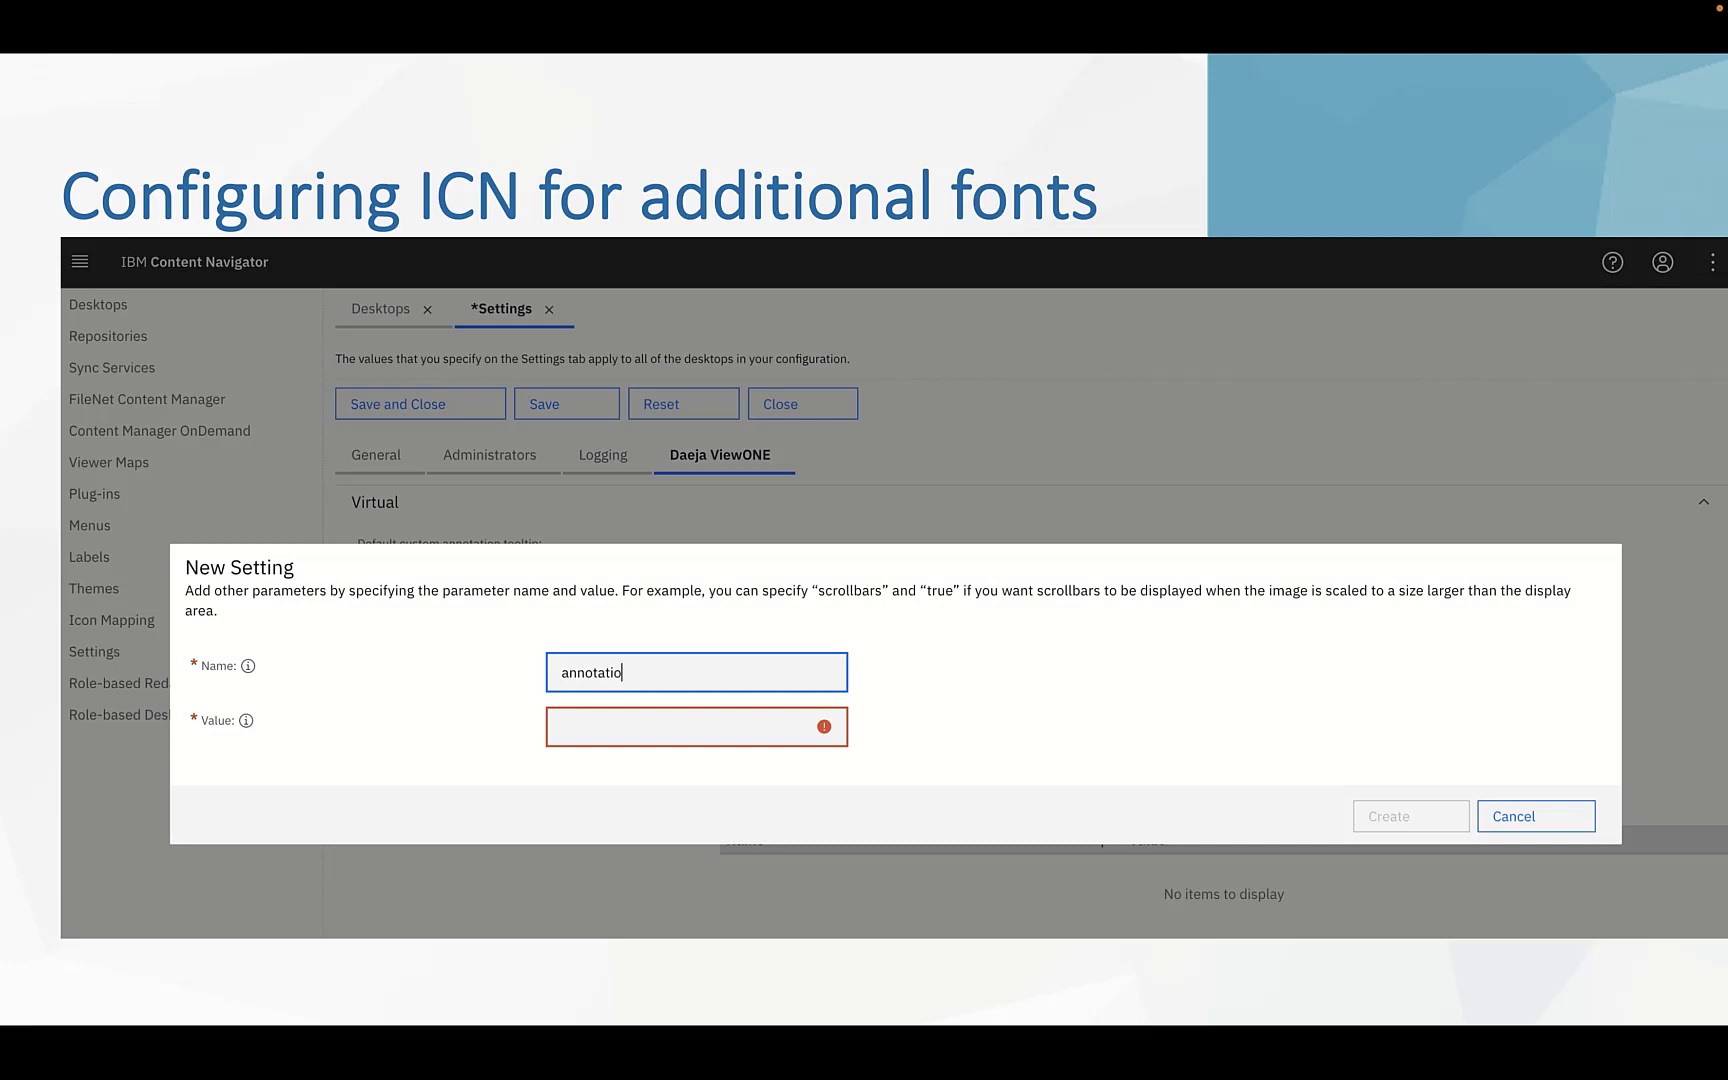
pyautogui.write('nCustom')
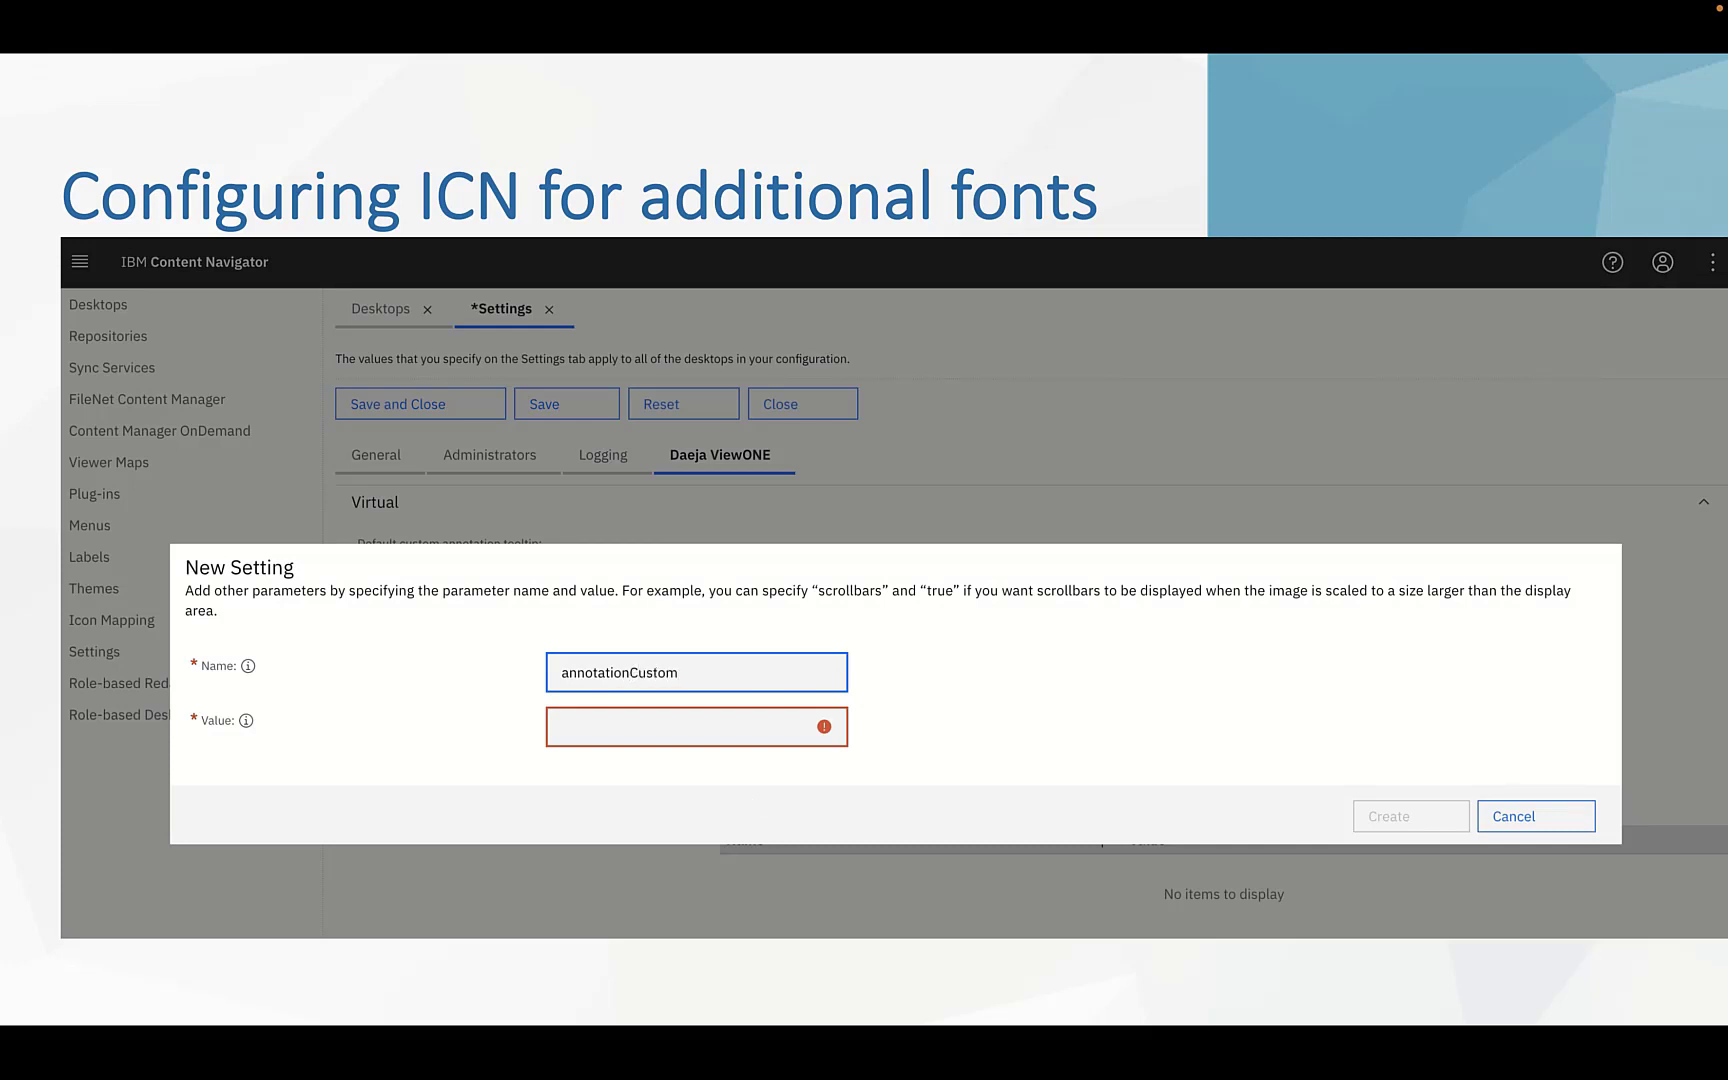
pyautogui.write('Fonts')
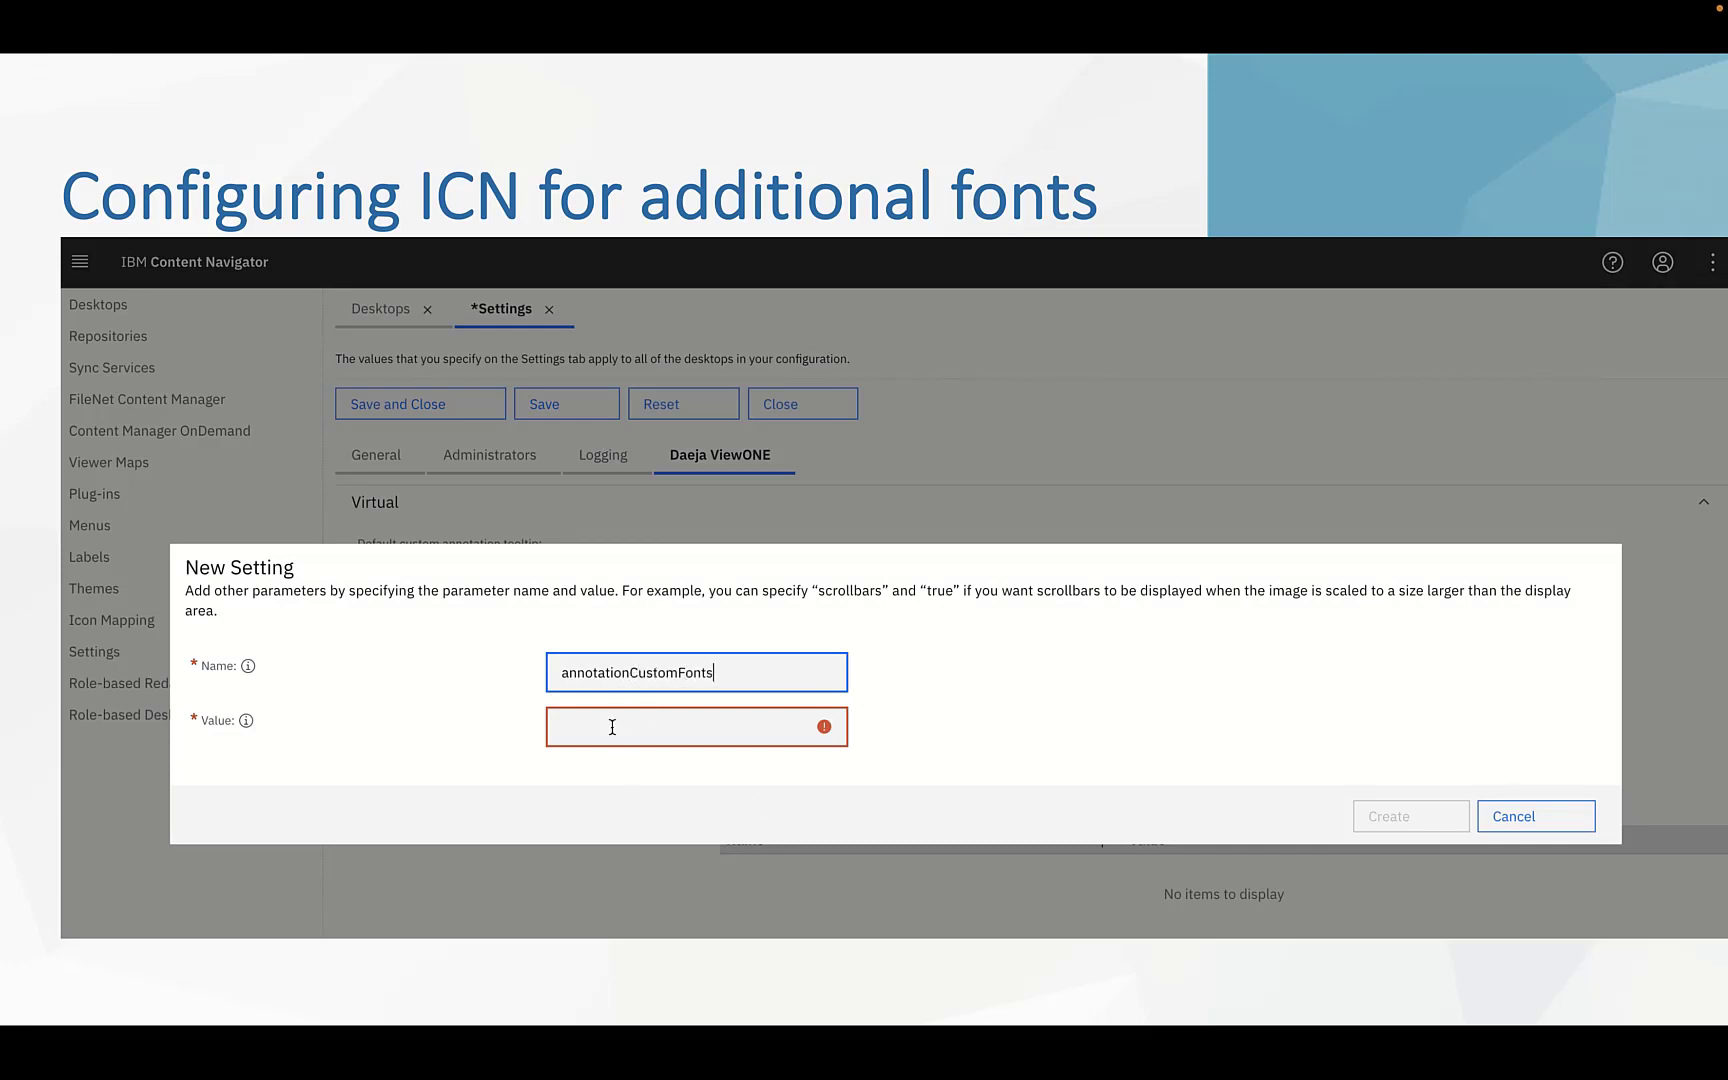
pyautogui.click(695, 726)
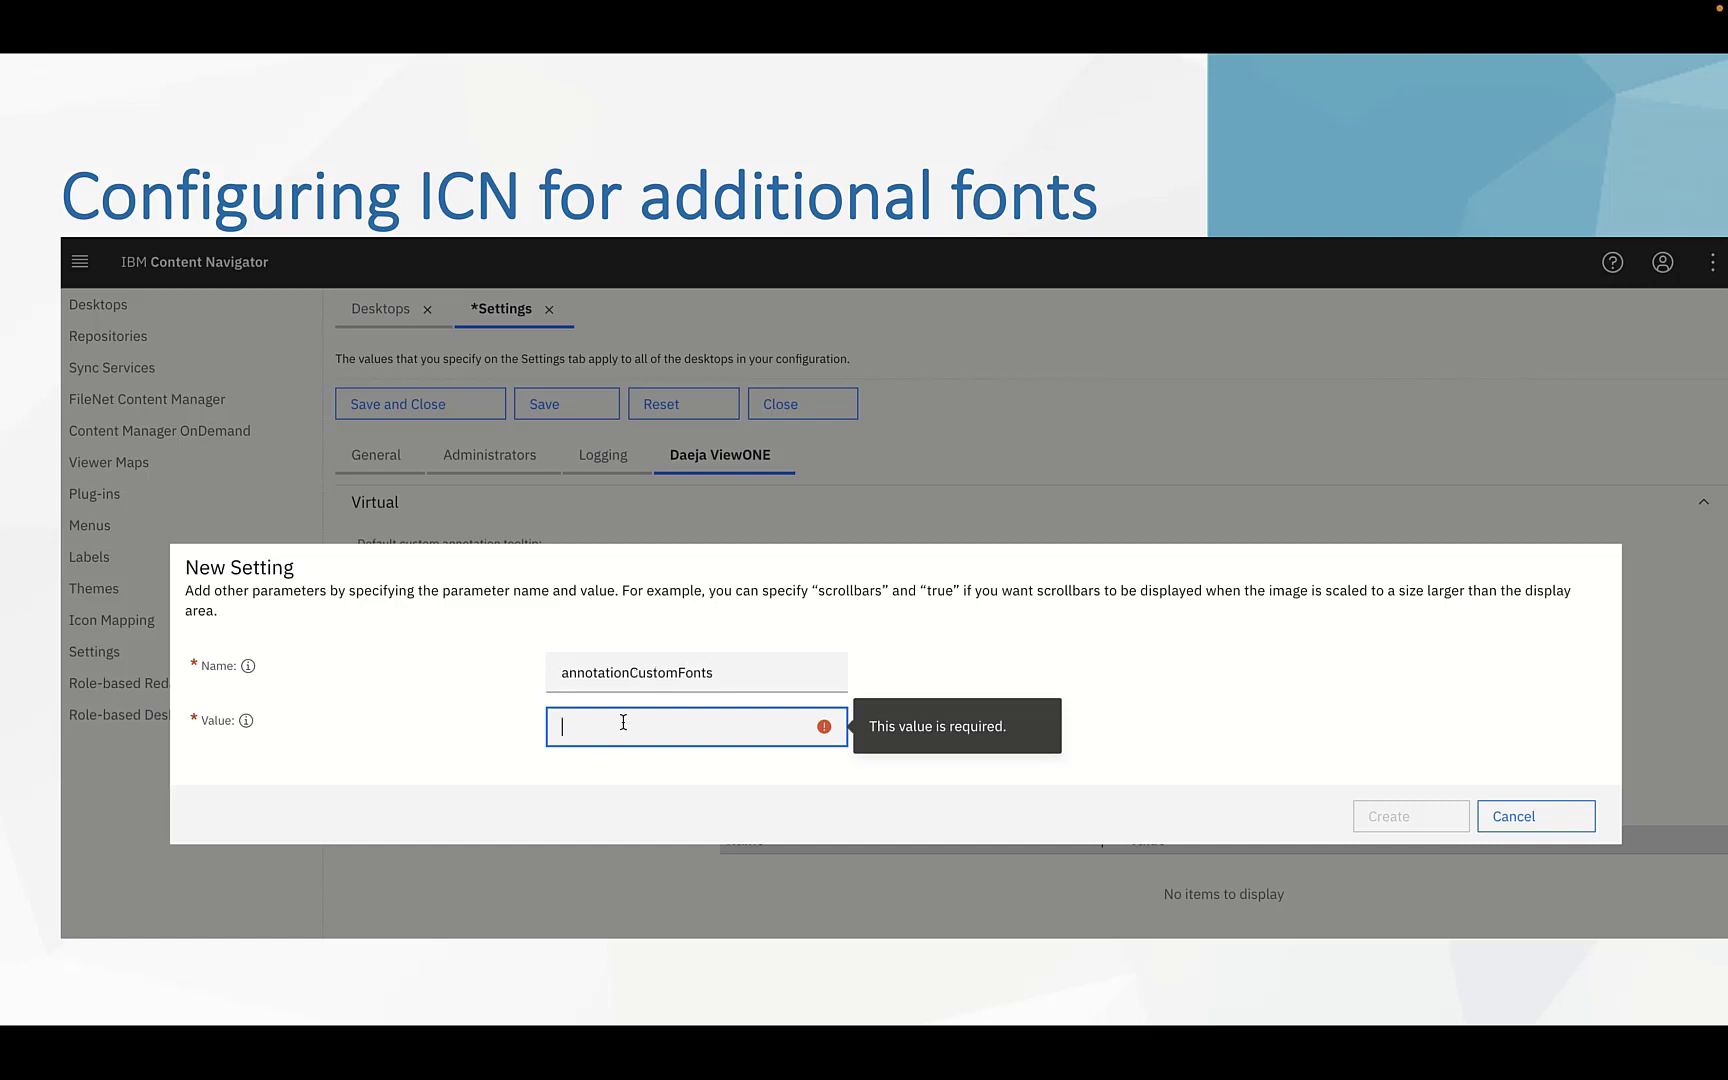
pyautogui.write('Courier New, Times New Roman.')
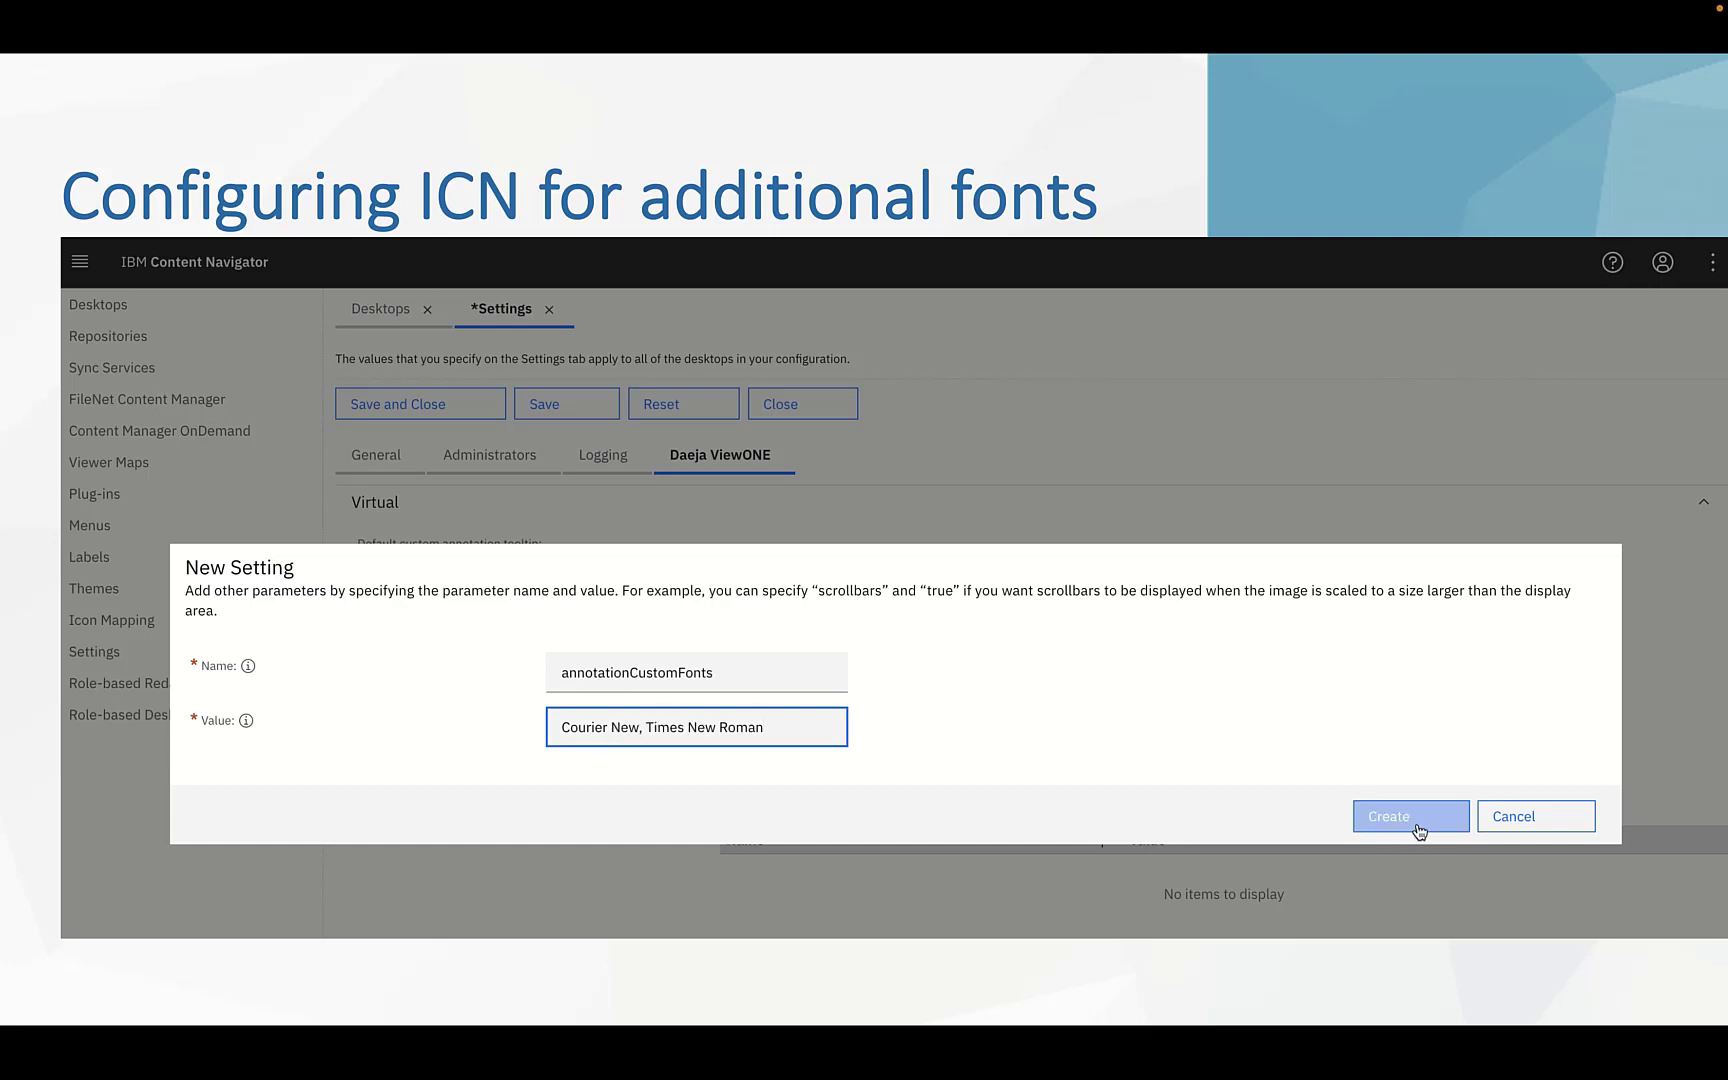
# Create the setting and dismiss the browser-refresh notice.
pyautogui.click(1410, 816)
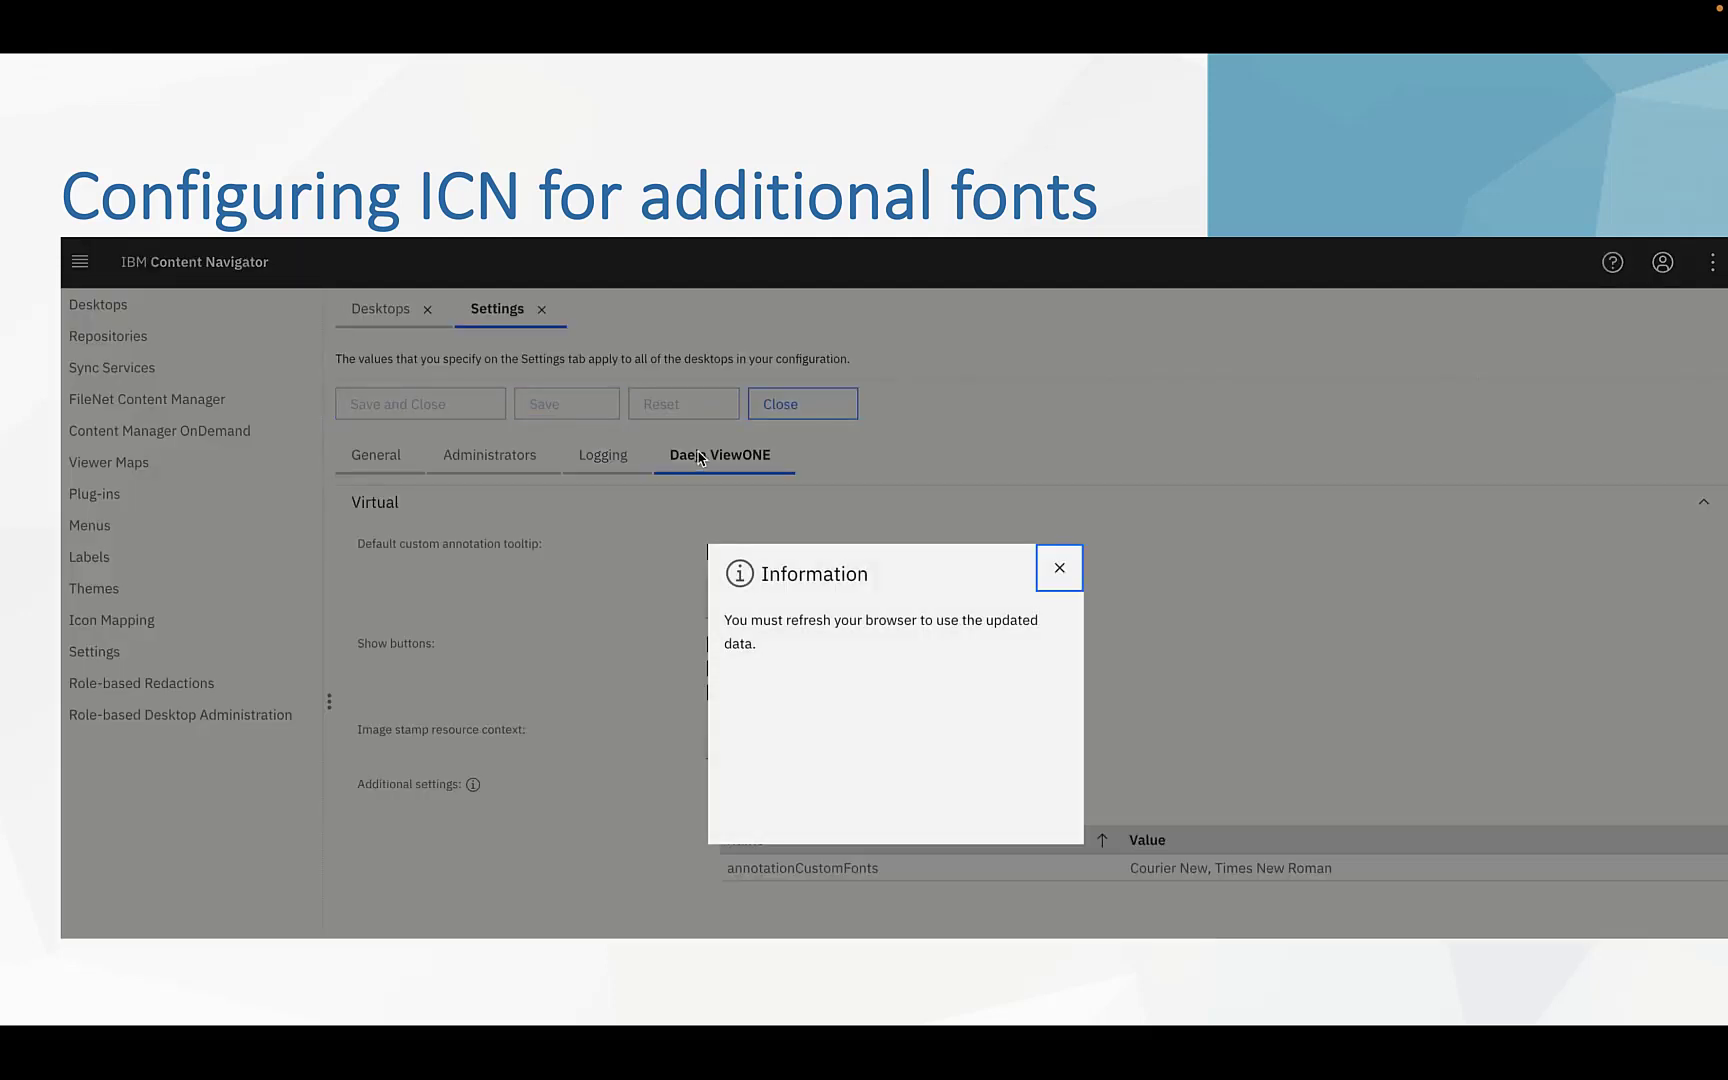
pyautogui.moveTo(1019, 546)
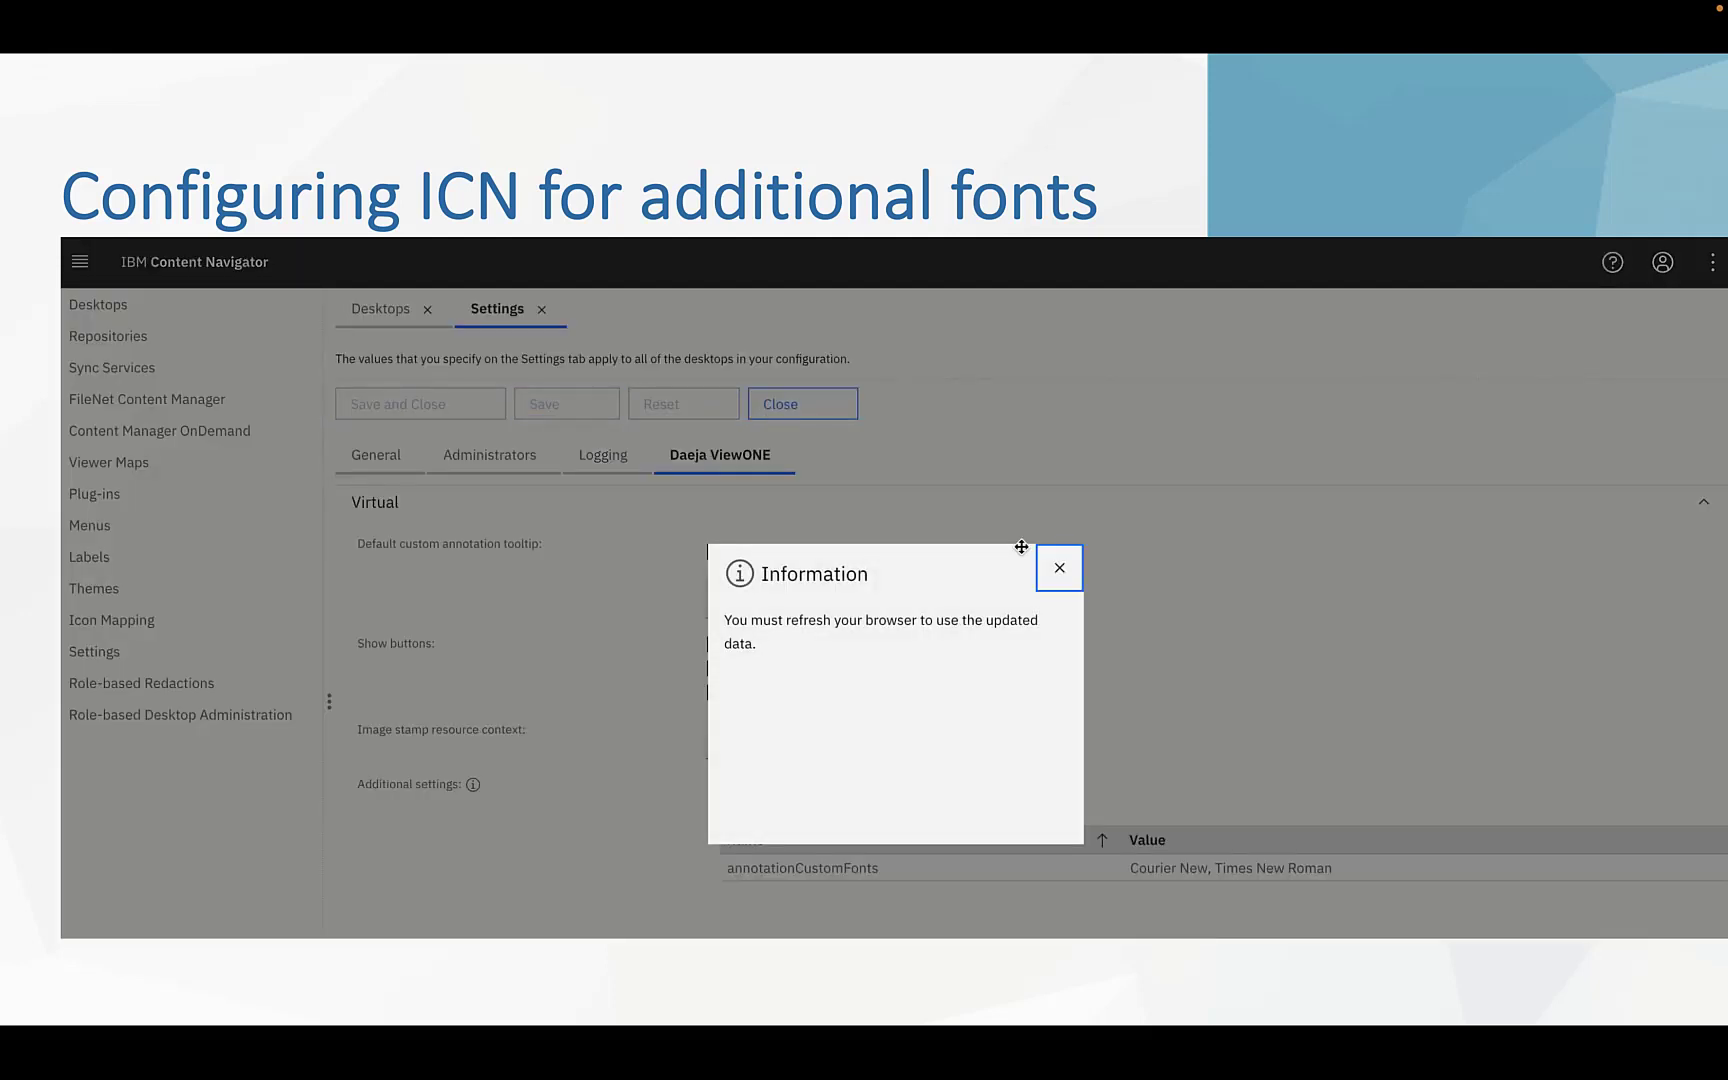
pyautogui.click(1057, 568)
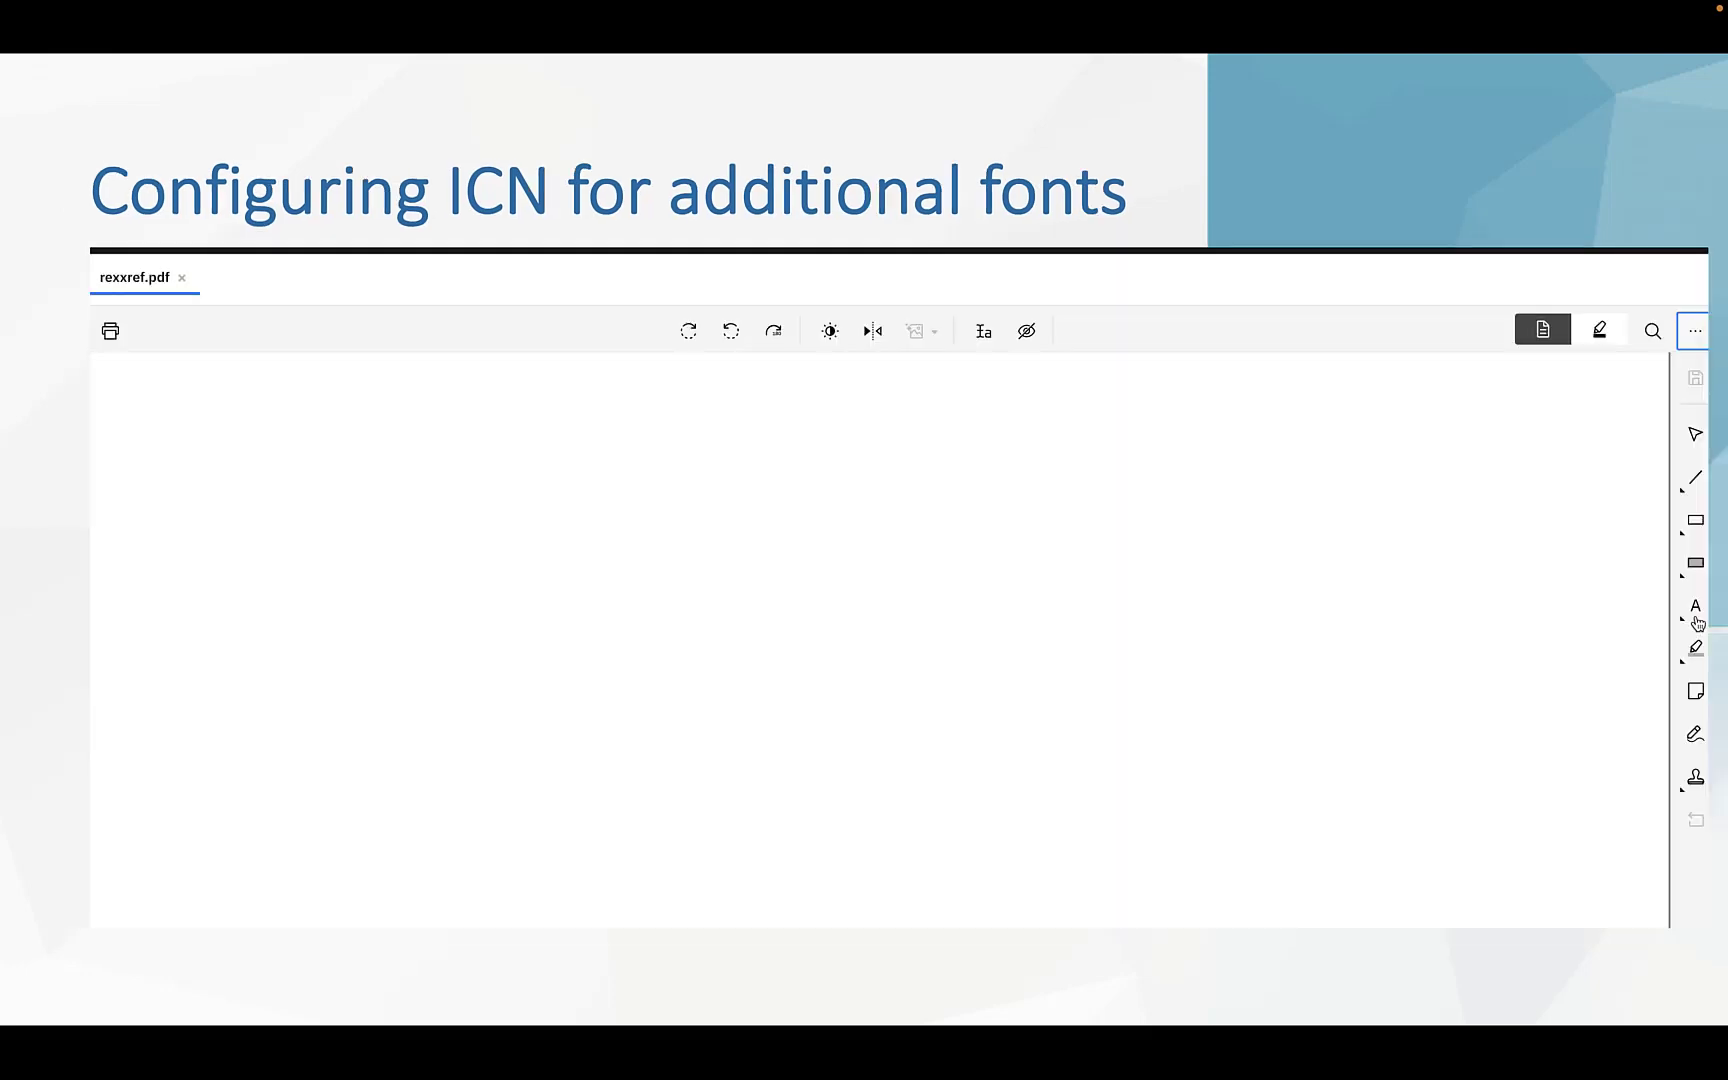
# Draw a text annotation box on rexxref.pdf and inspect the font list, keeping Arial.
pyautogui.click(1695, 605)
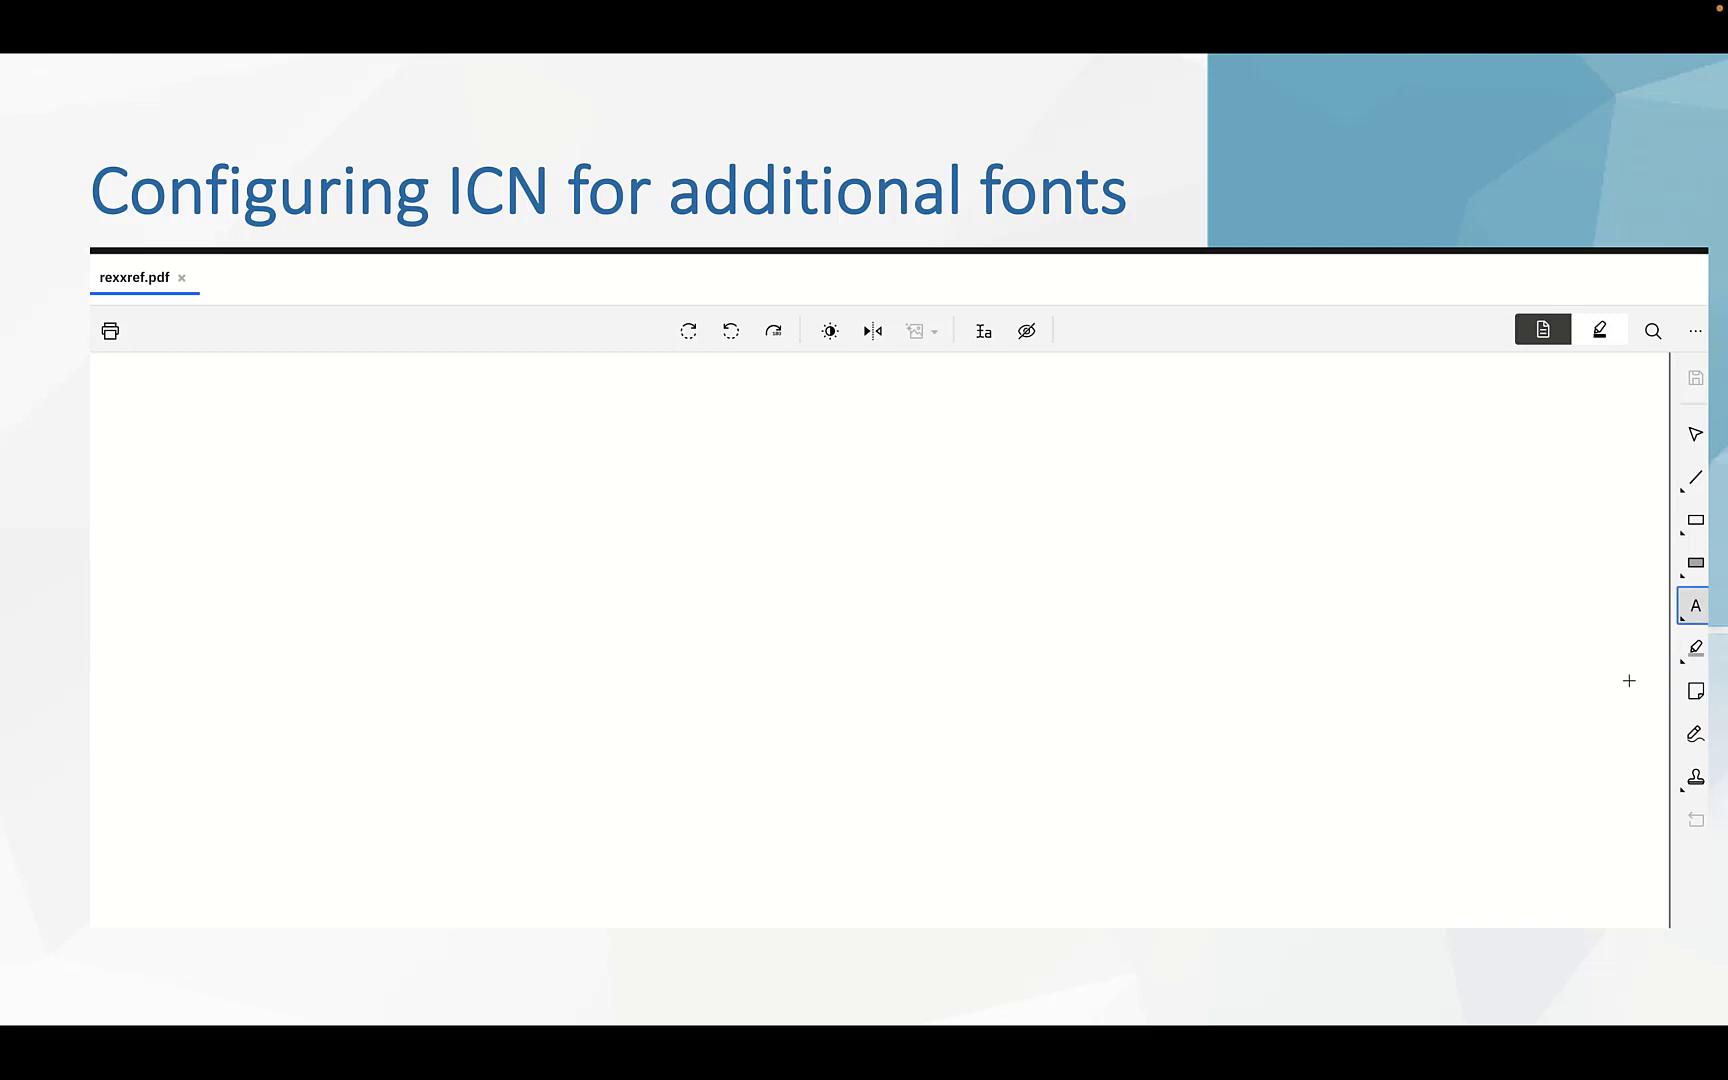
pyautogui.moveTo(1440, 597)
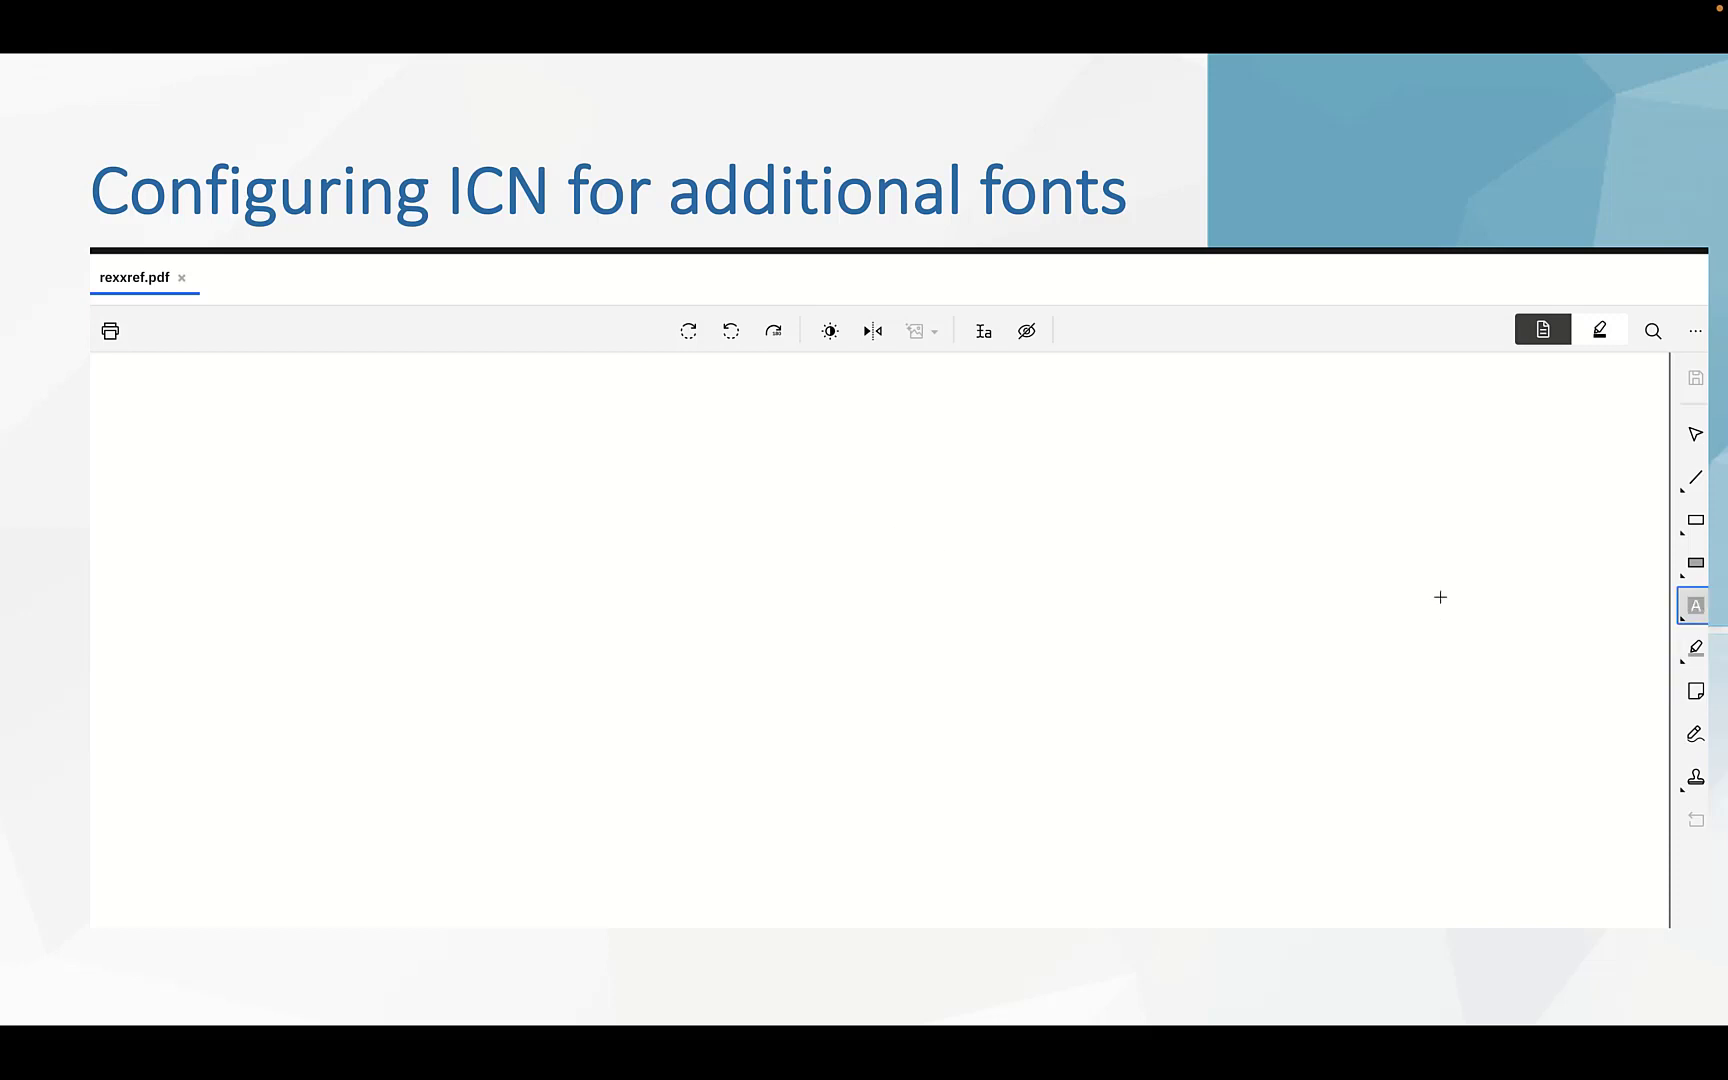
pyautogui.moveTo(1084, 509)
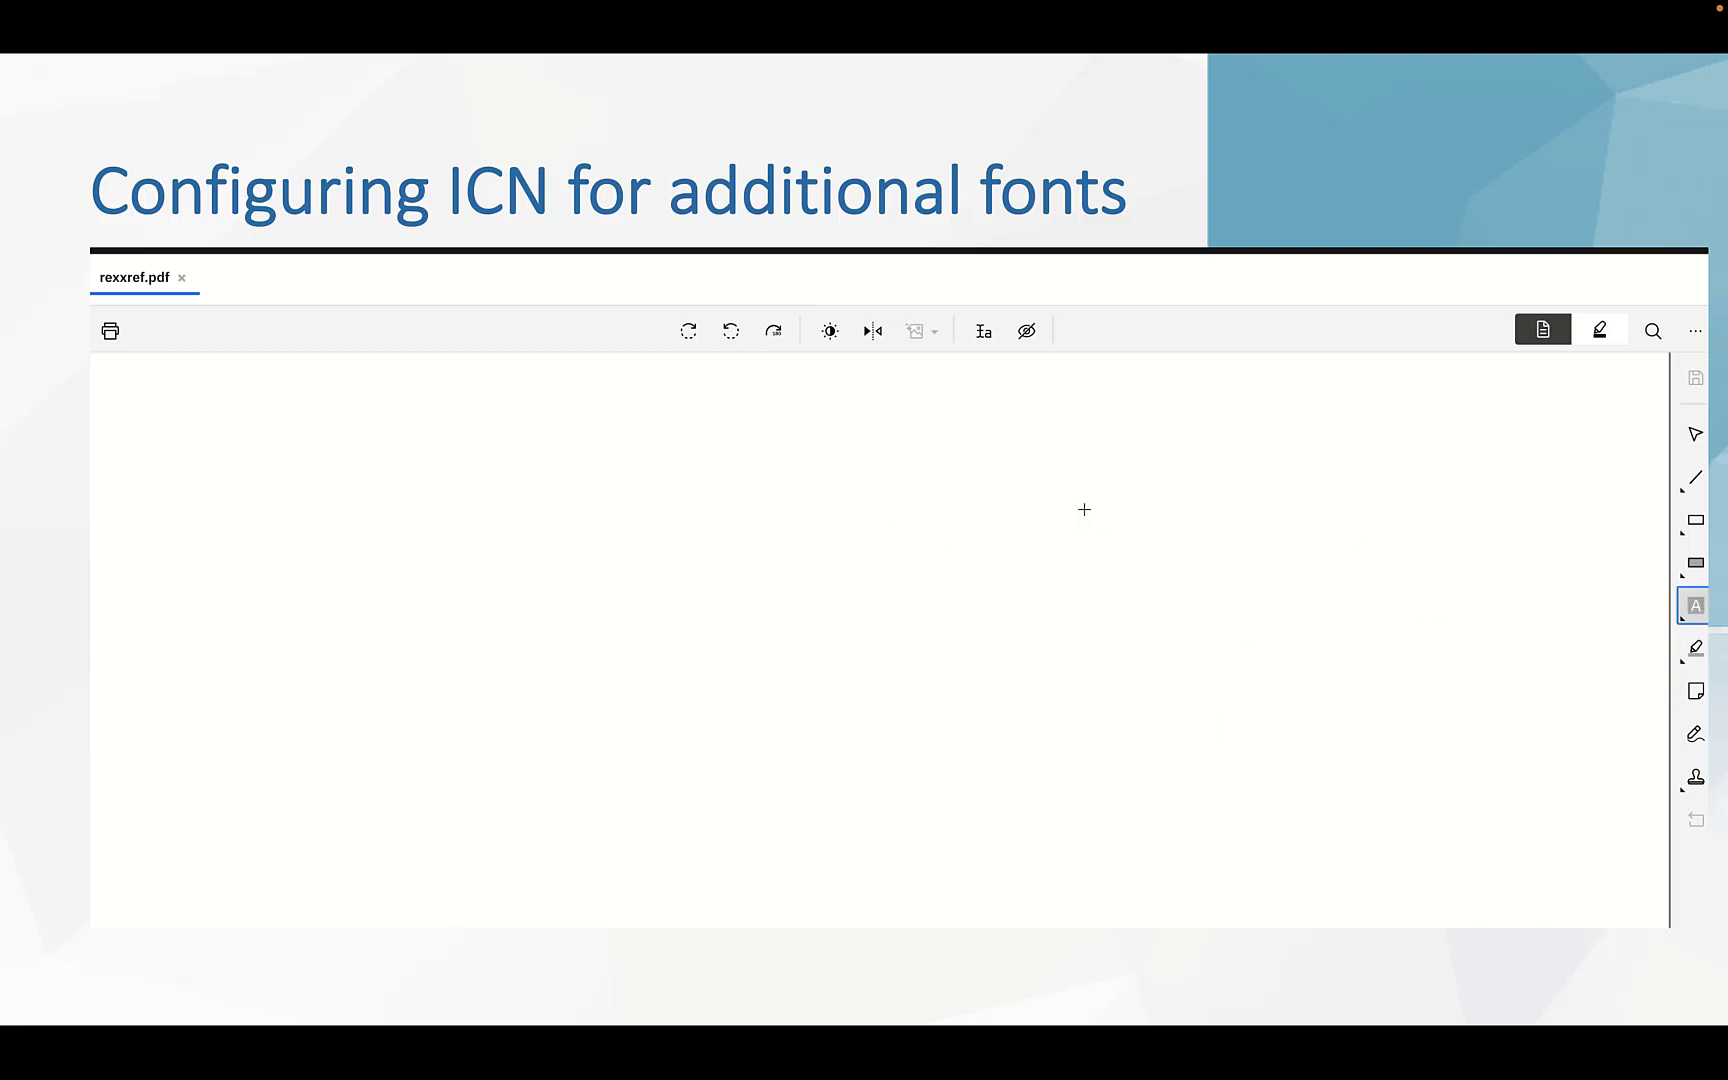
pyautogui.moveTo(1084, 509); pyautogui.dragTo(1502, 555)
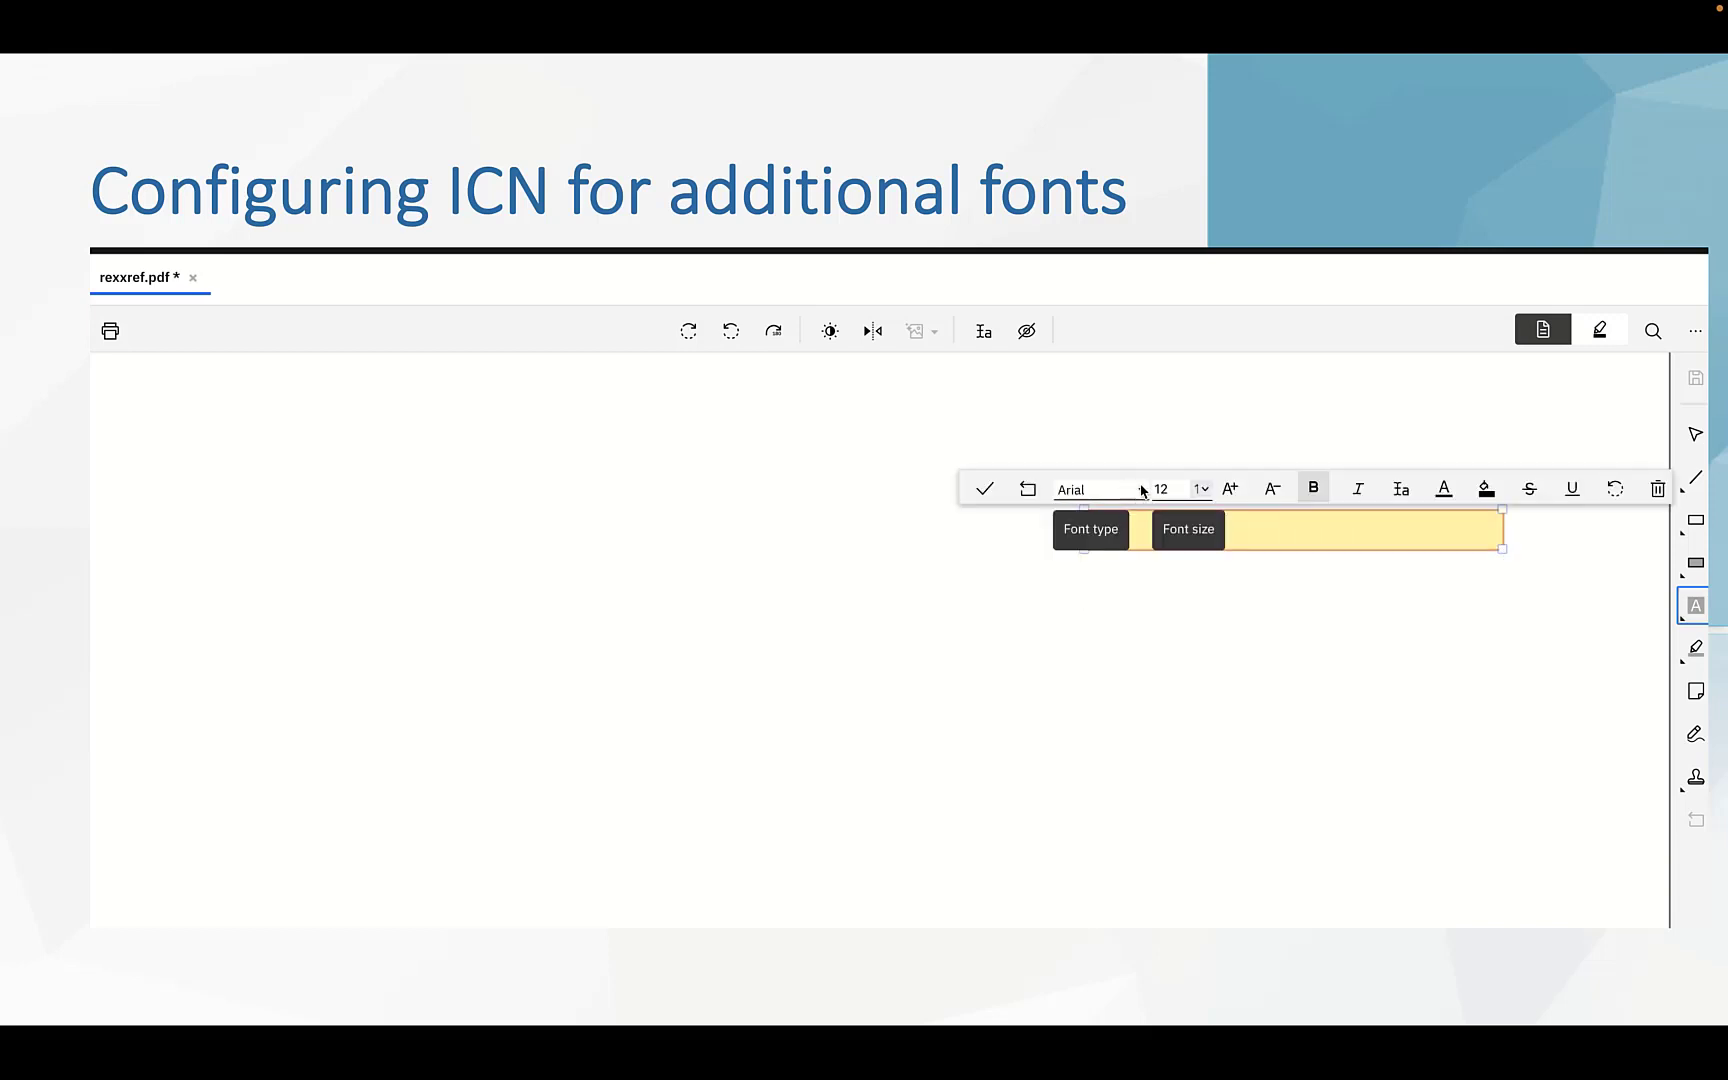
pyautogui.click(1102, 488)
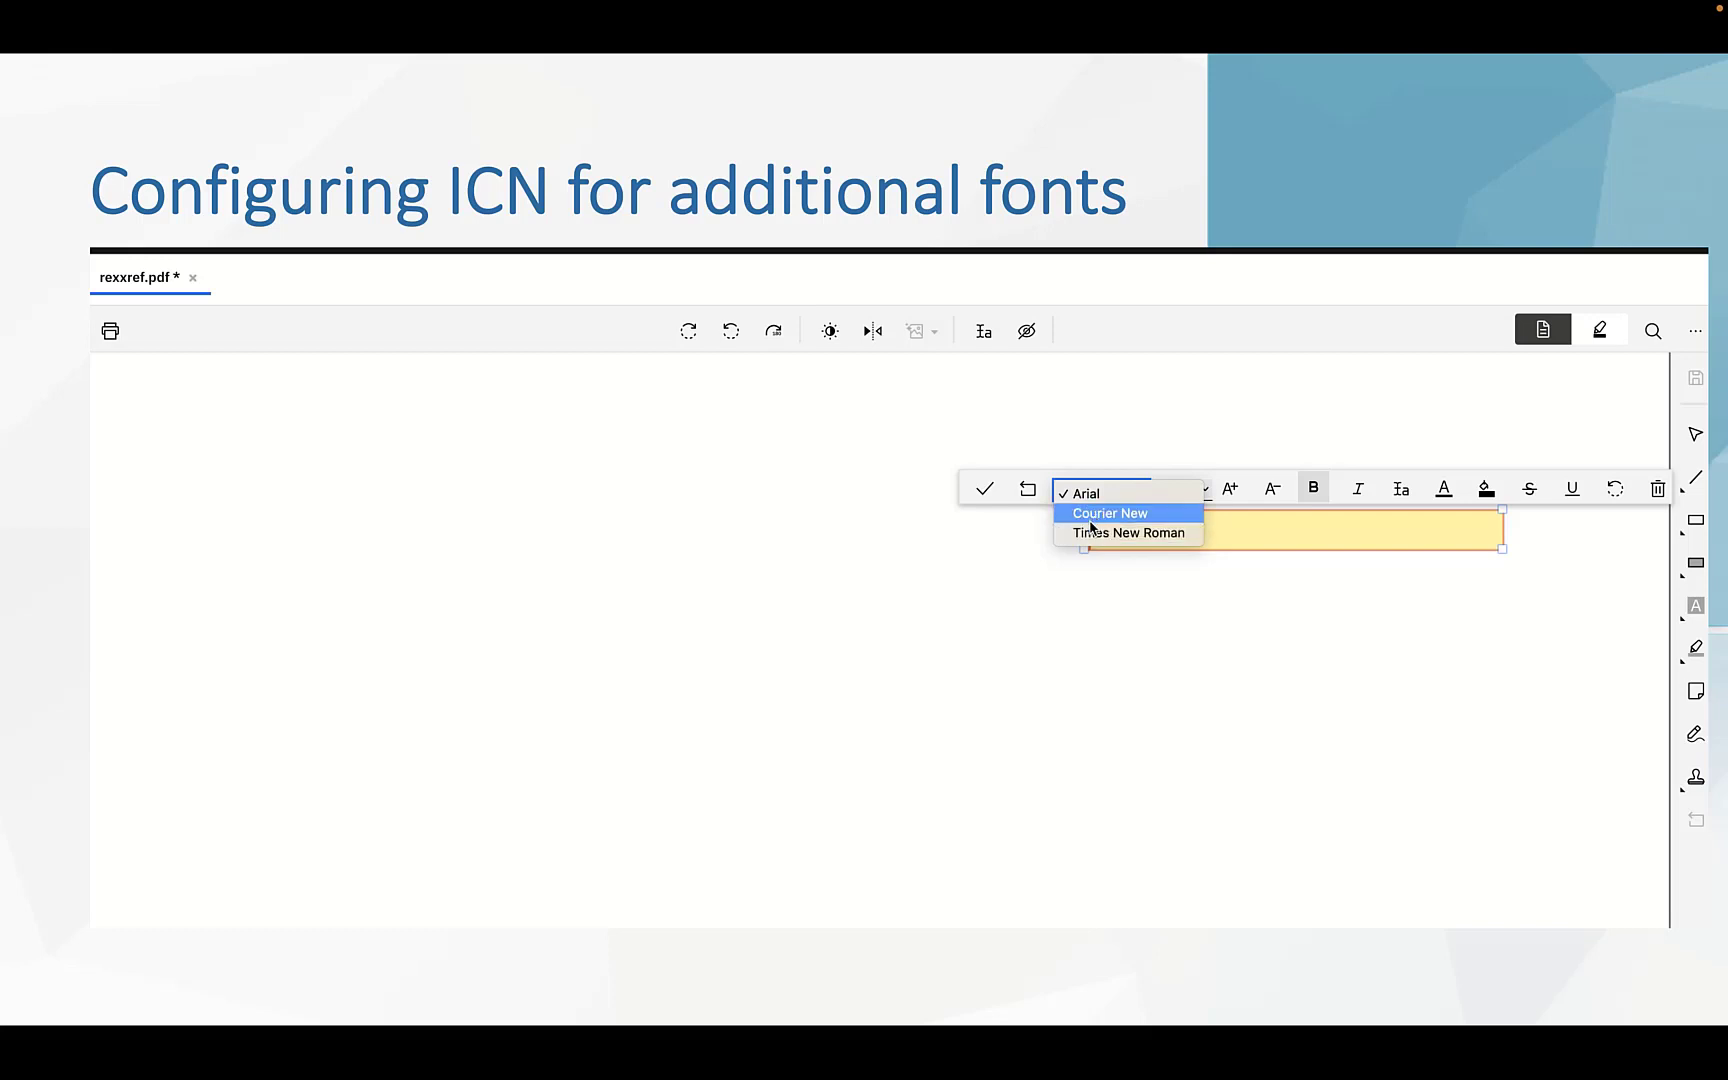
pyautogui.click(1079, 492)
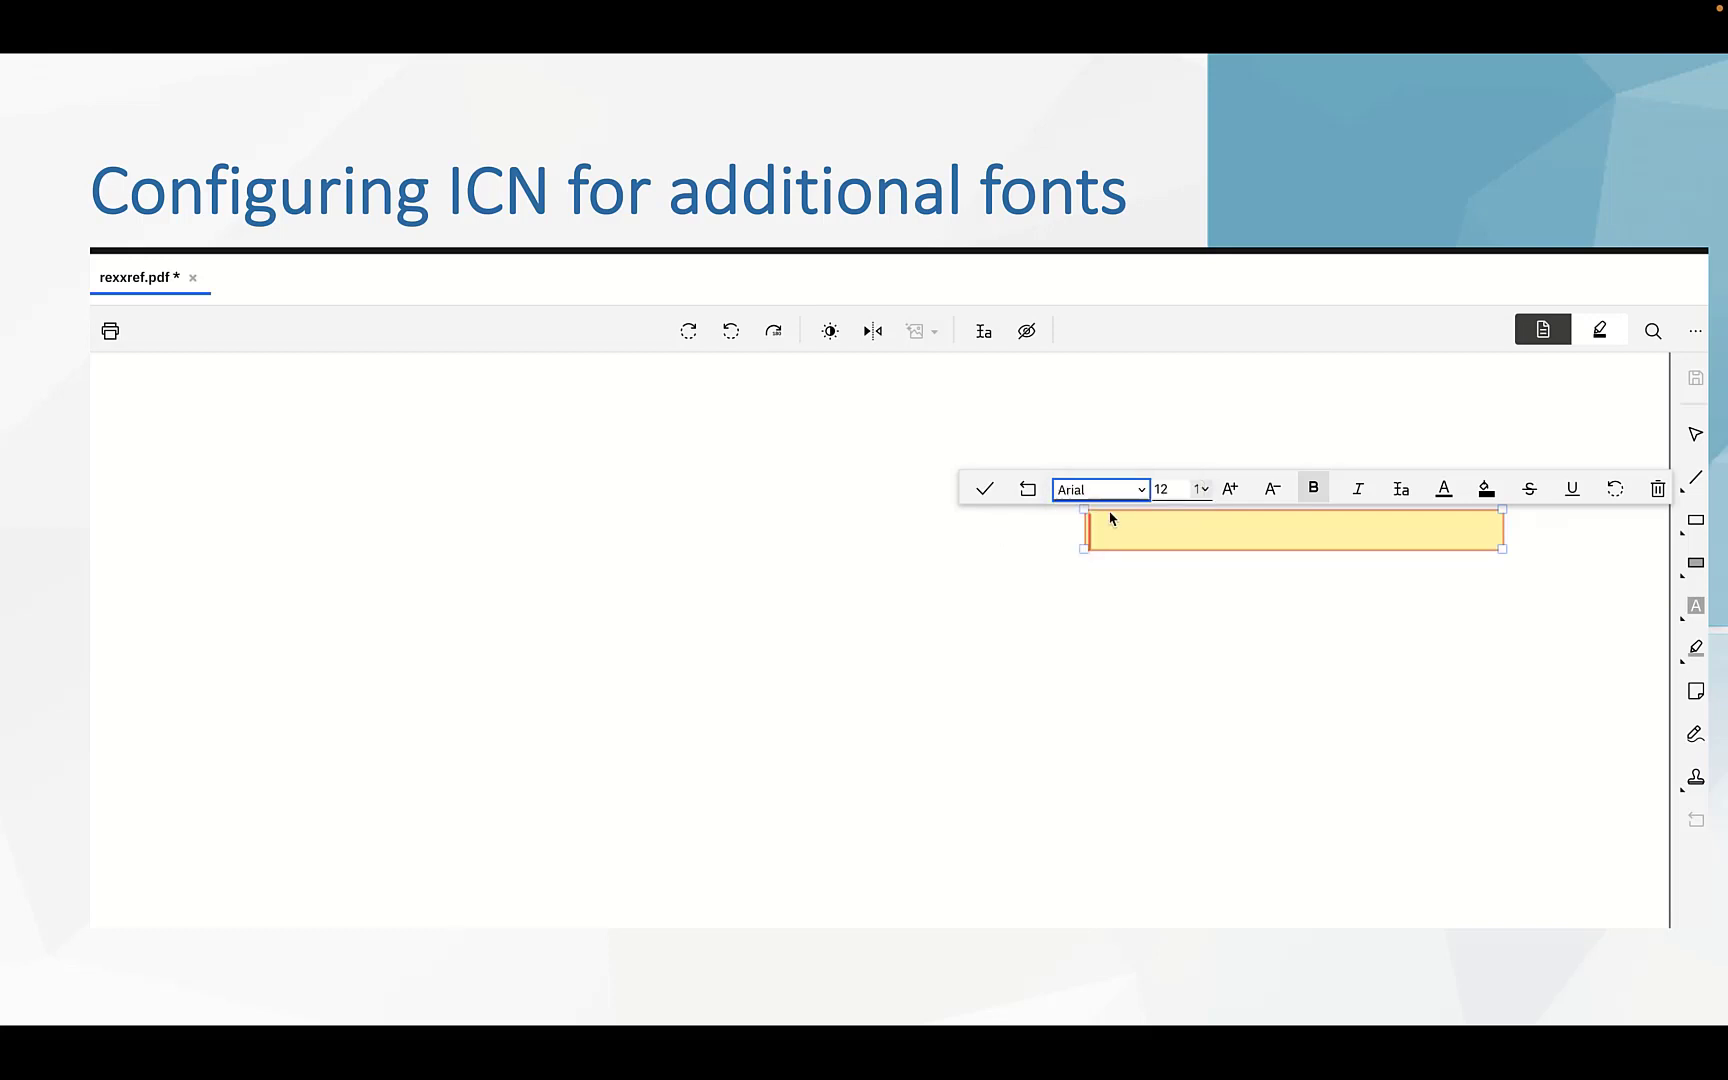
pyautogui.moveTo(1120, 520)
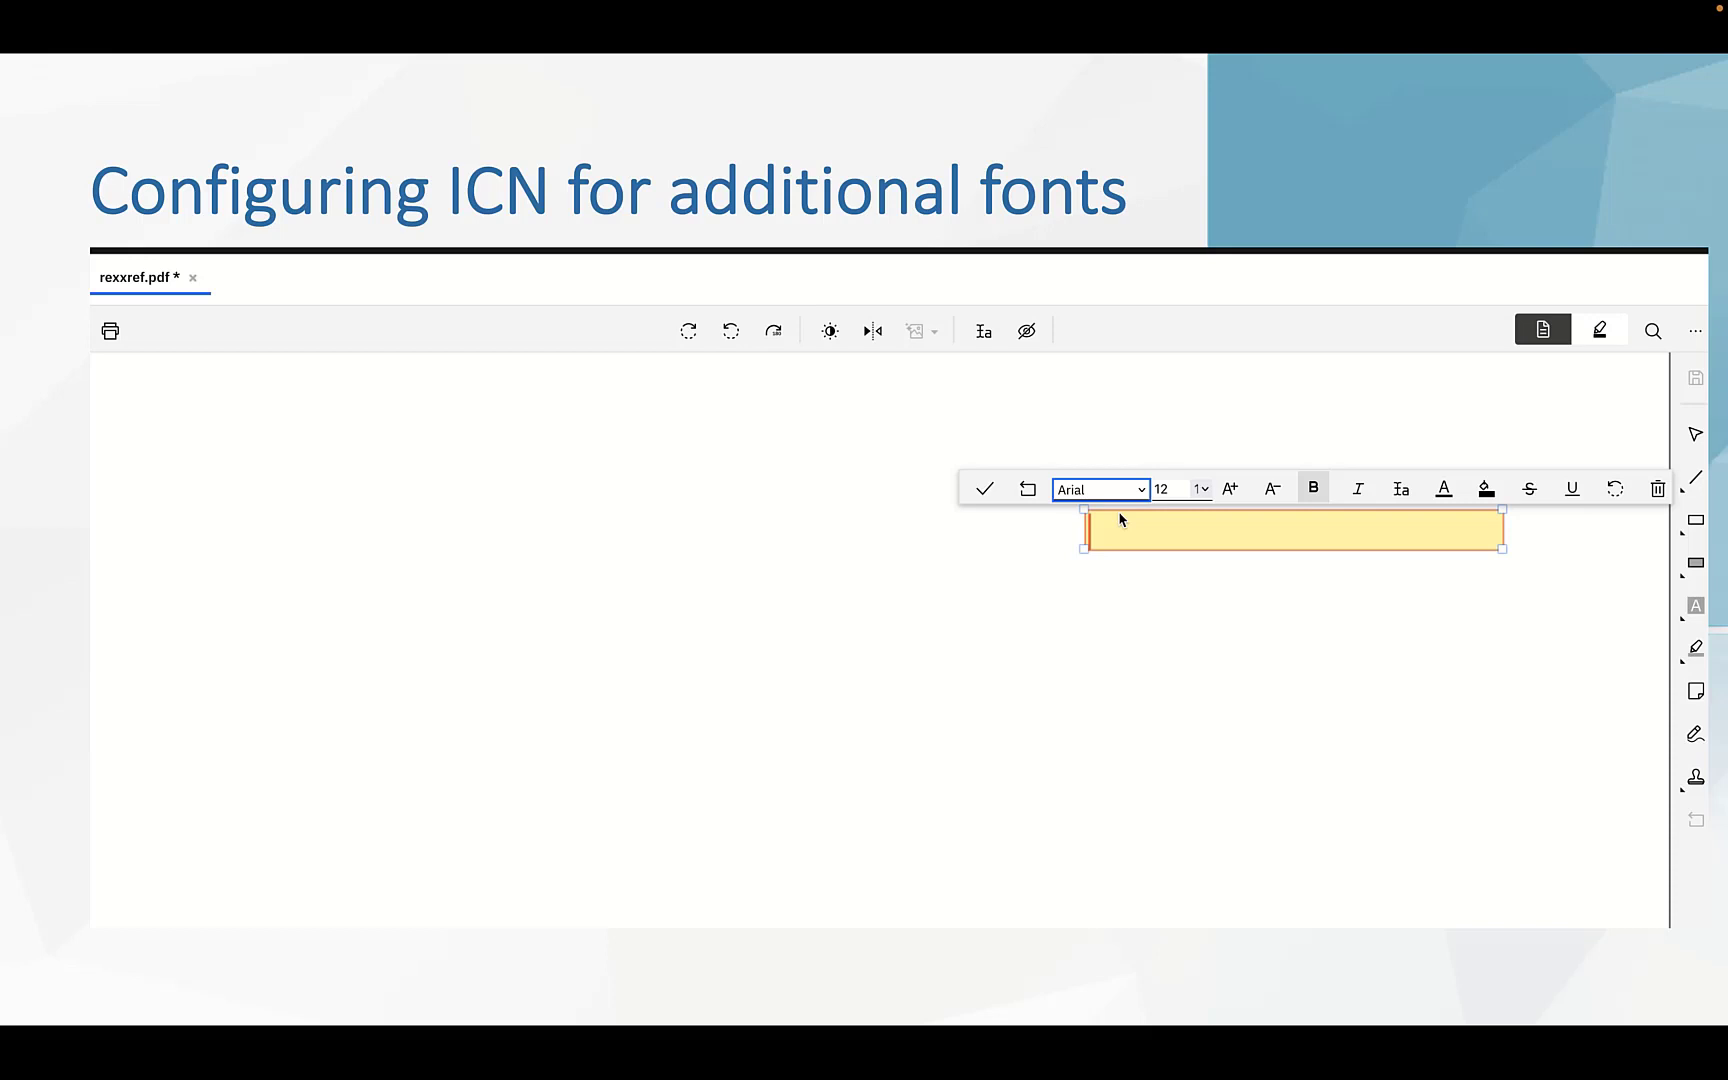